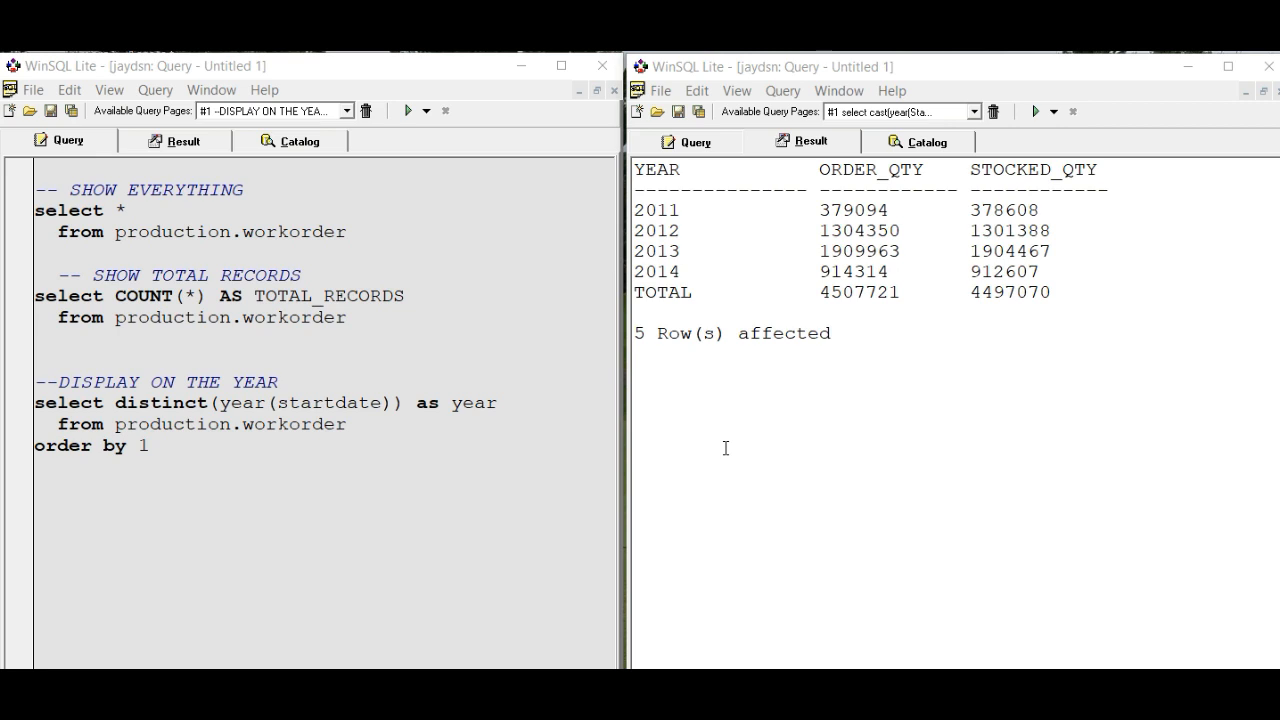
mouse_move(375, 236)
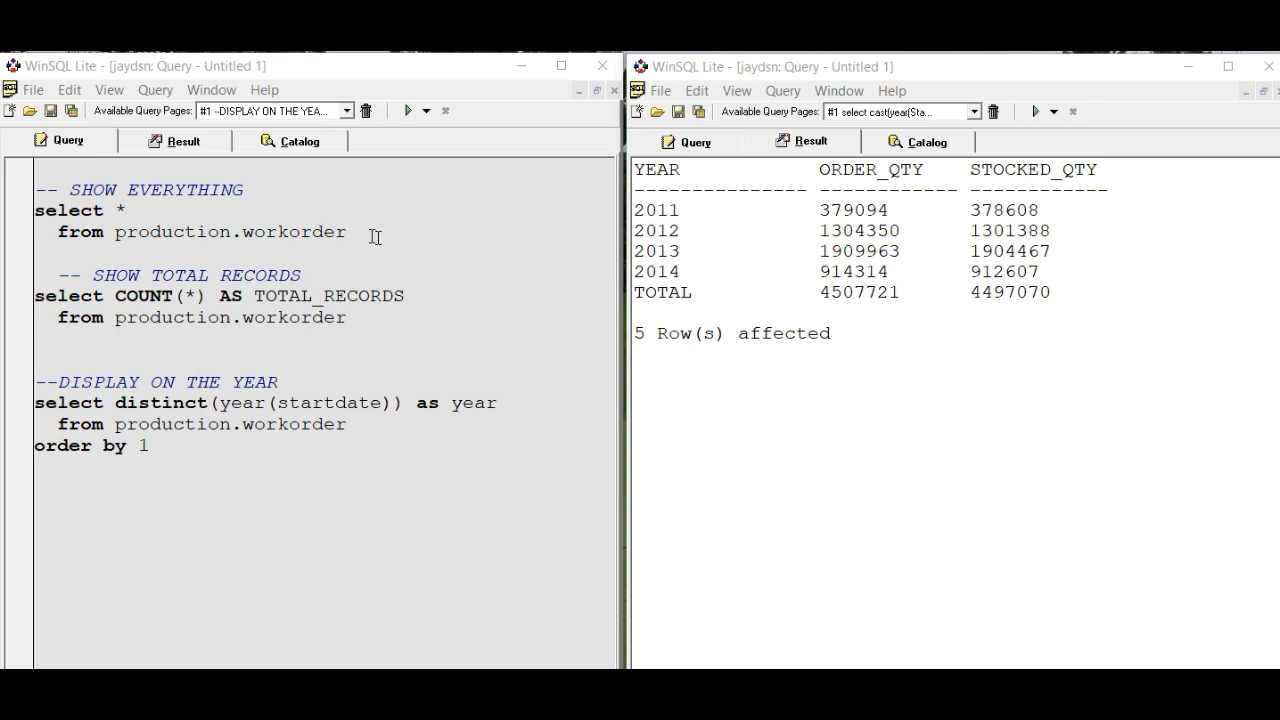
Step: Select and run the SELECT * query on the workorder table
double_click(294, 231)
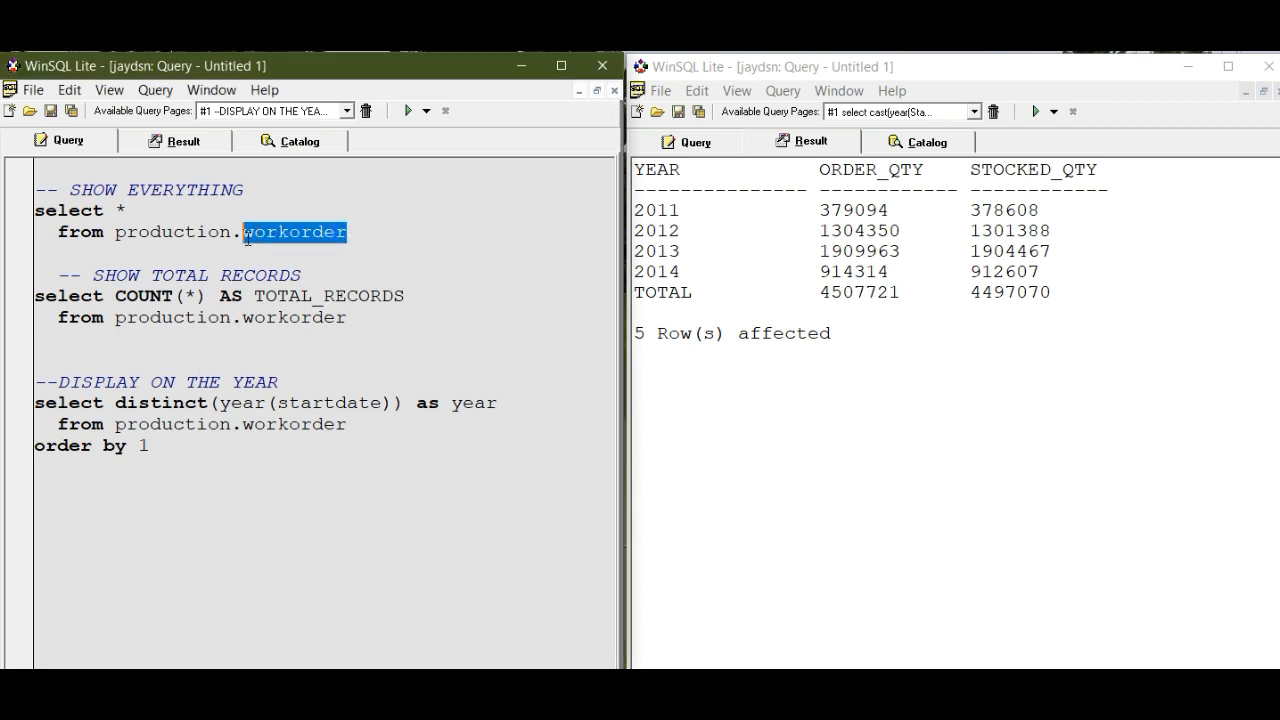
double_click(173, 231)
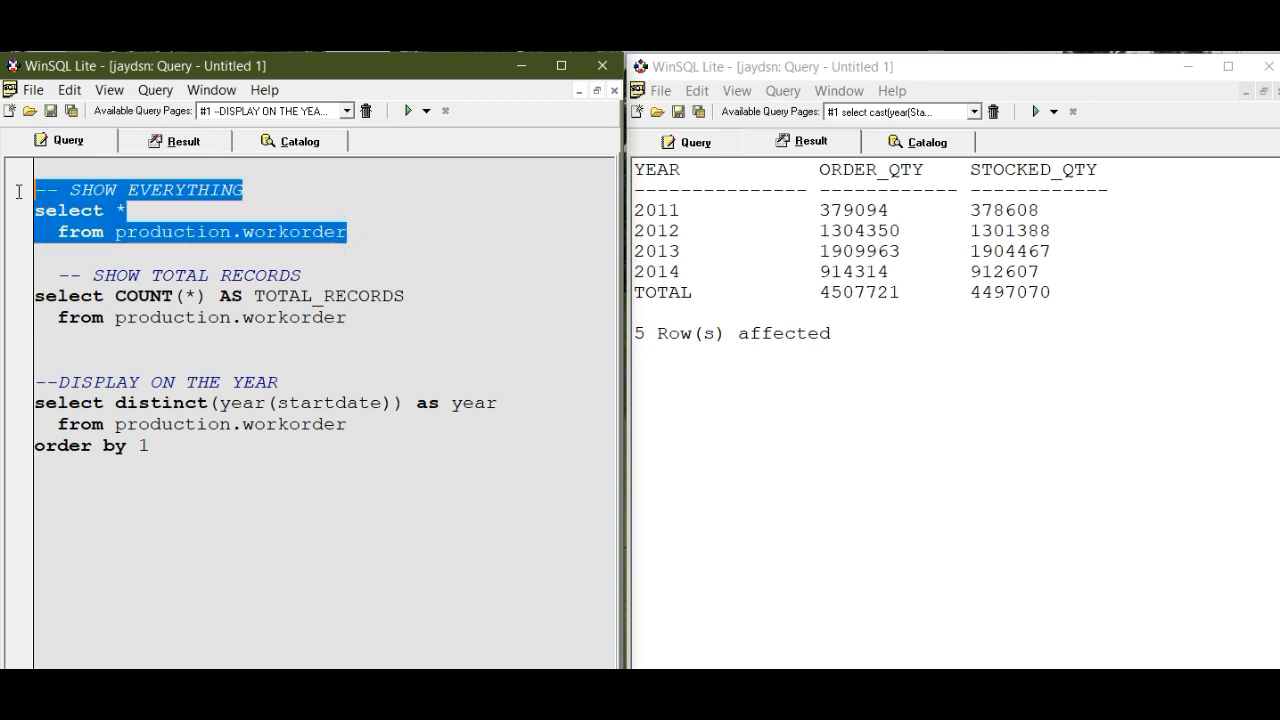
click(405, 111)
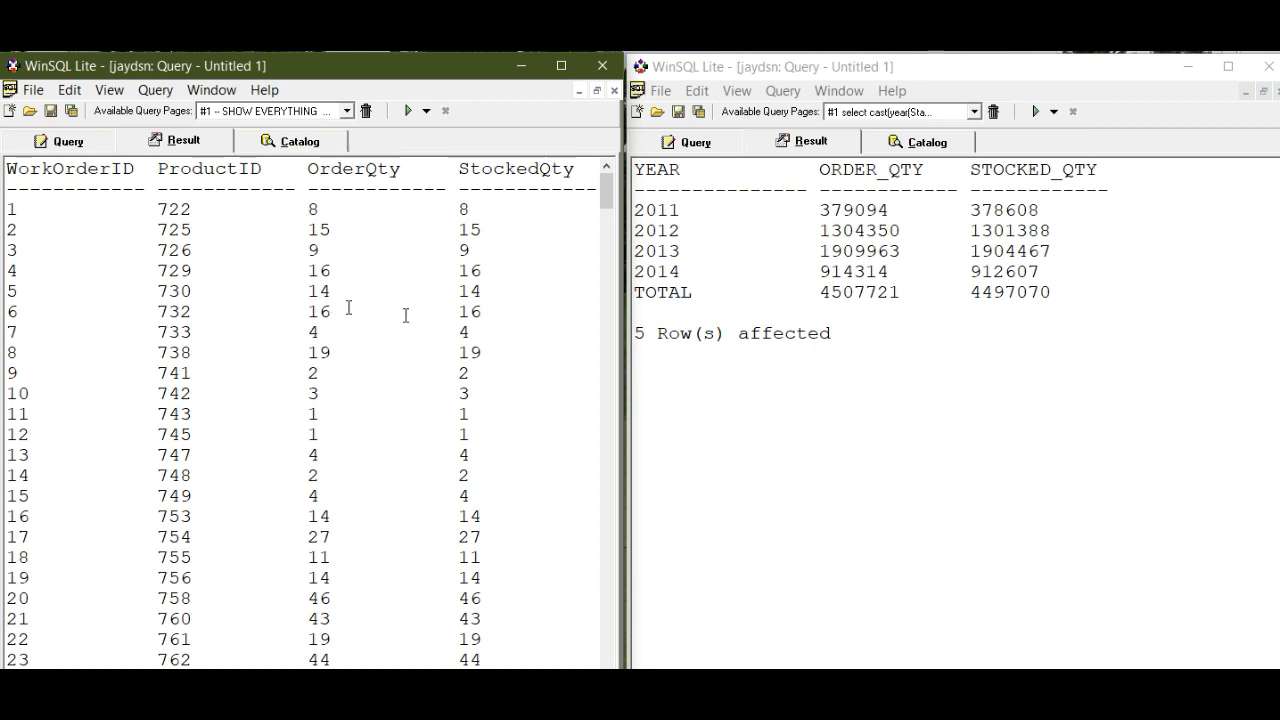
mouse_move(357, 168)
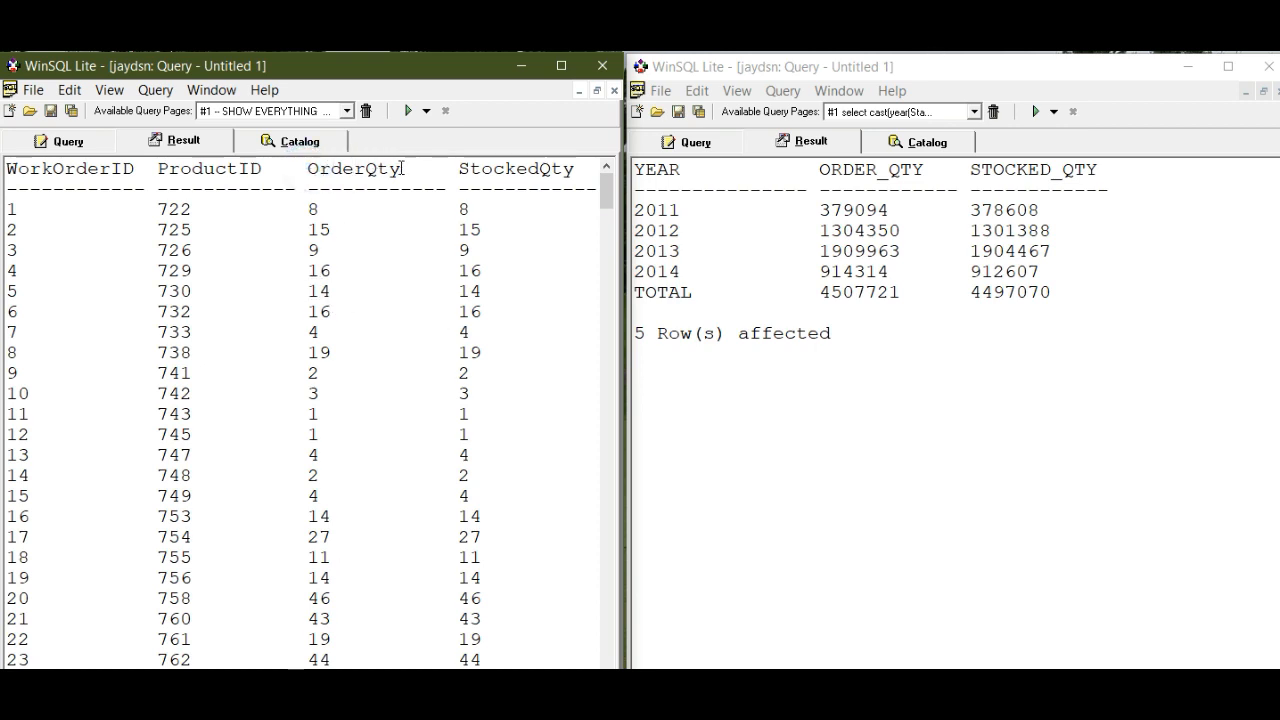
Step: Browse the StockedQty and other workorder result columns, then return to the query text
double_click(353, 169)
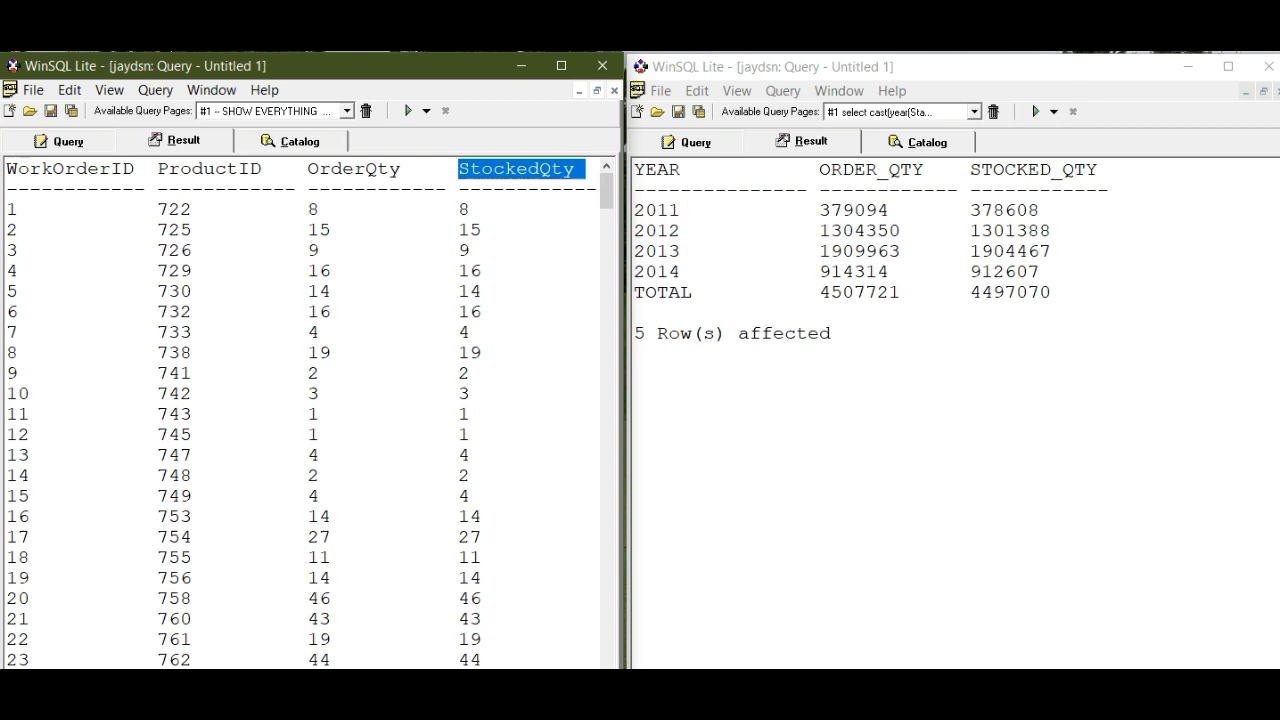
scroll(right, 3)
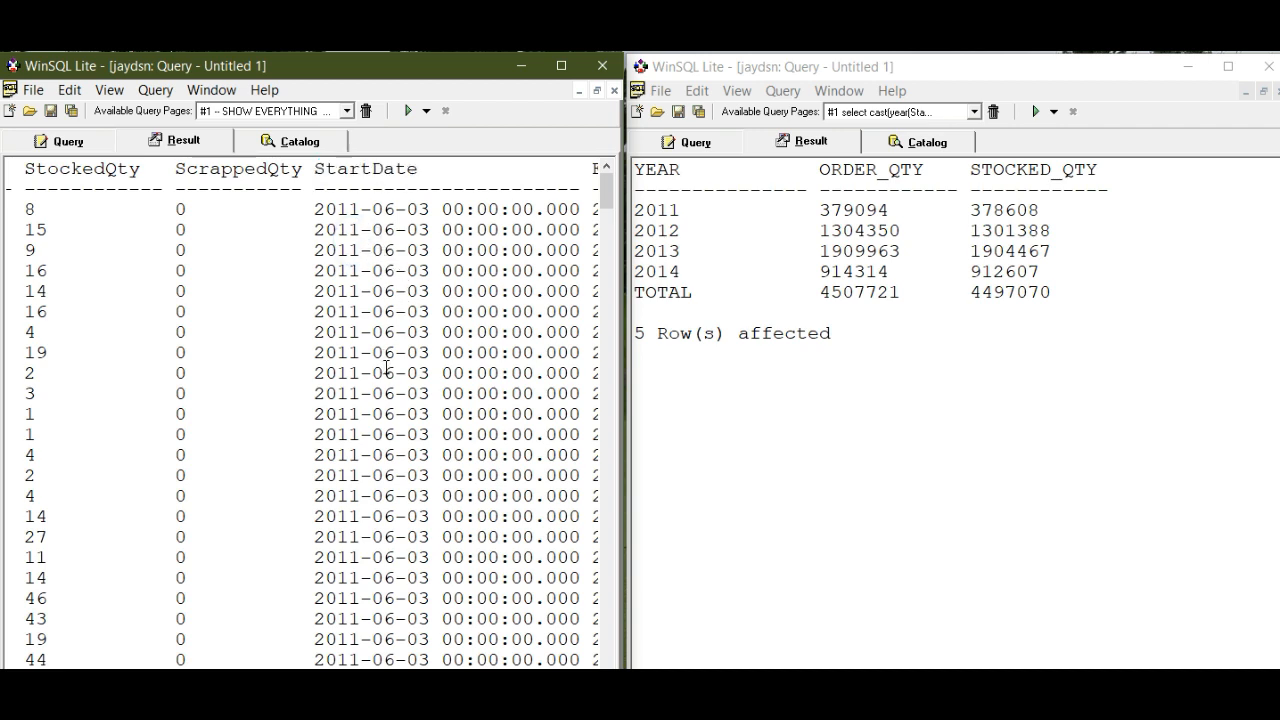
mouse_move(380, 373)
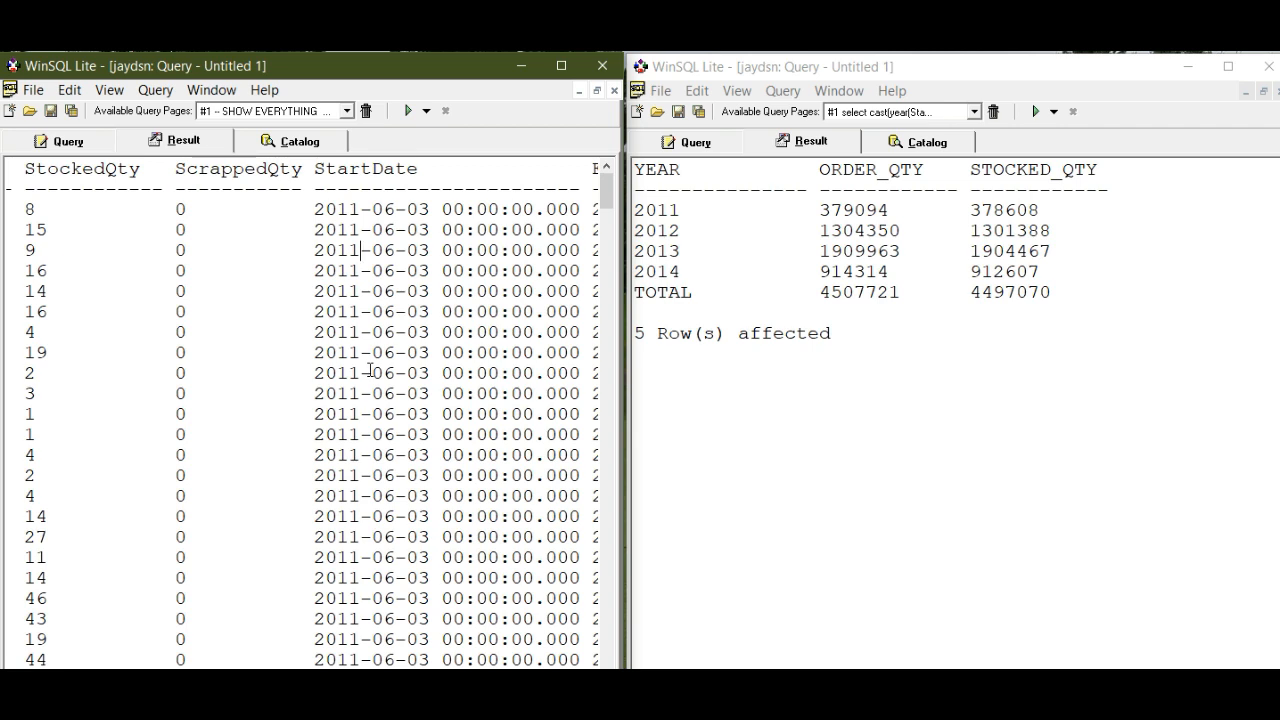
mouse_move(805, 231)
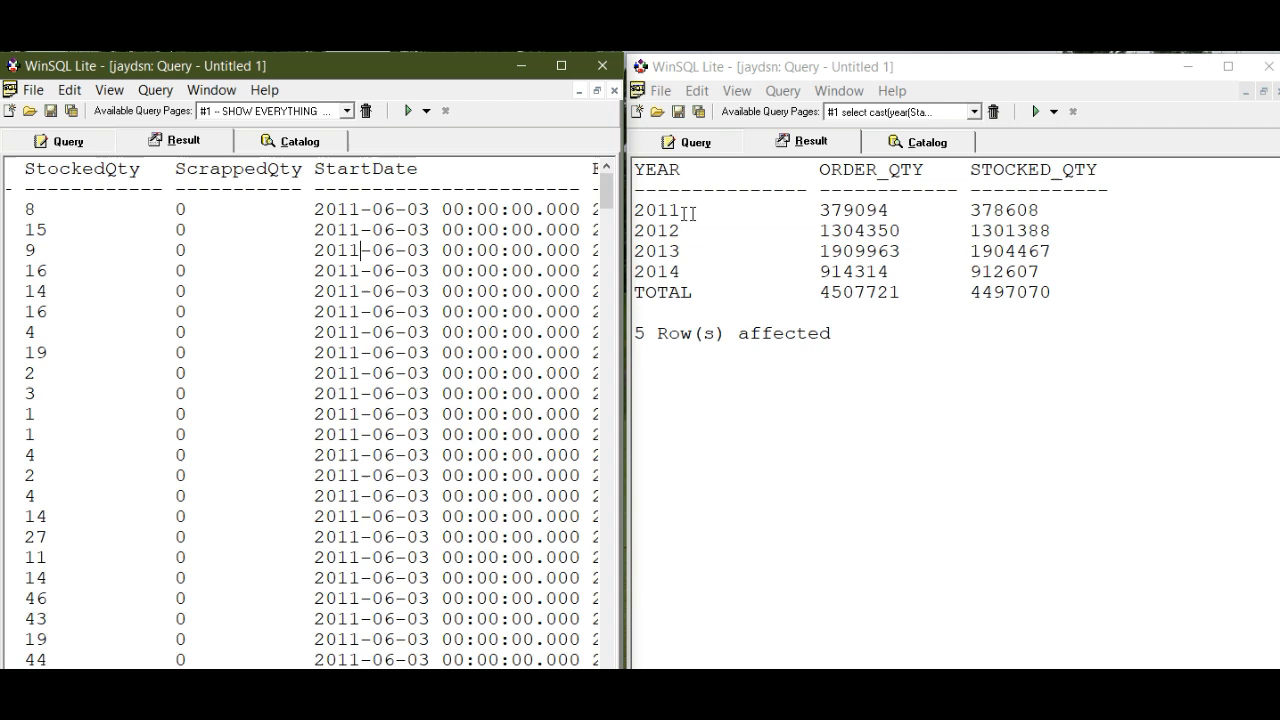
mouse_move(827, 215)
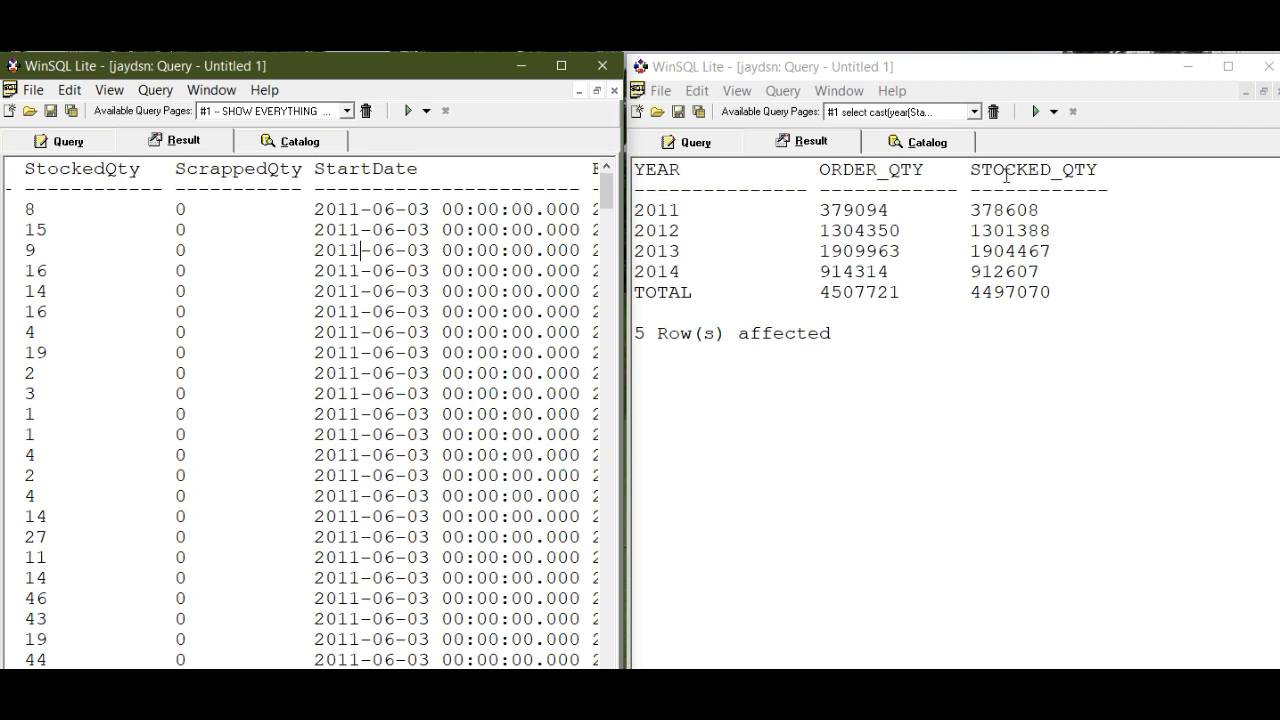
mouse_move(855, 231)
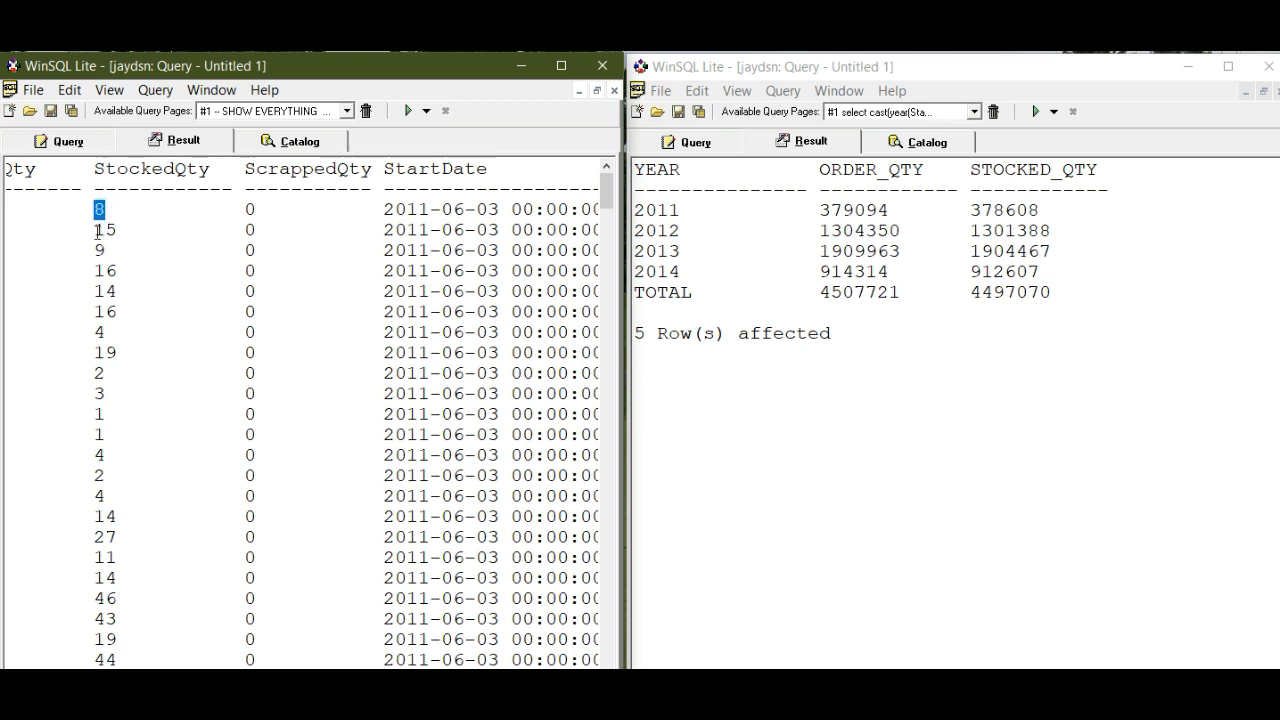
click(104, 229)
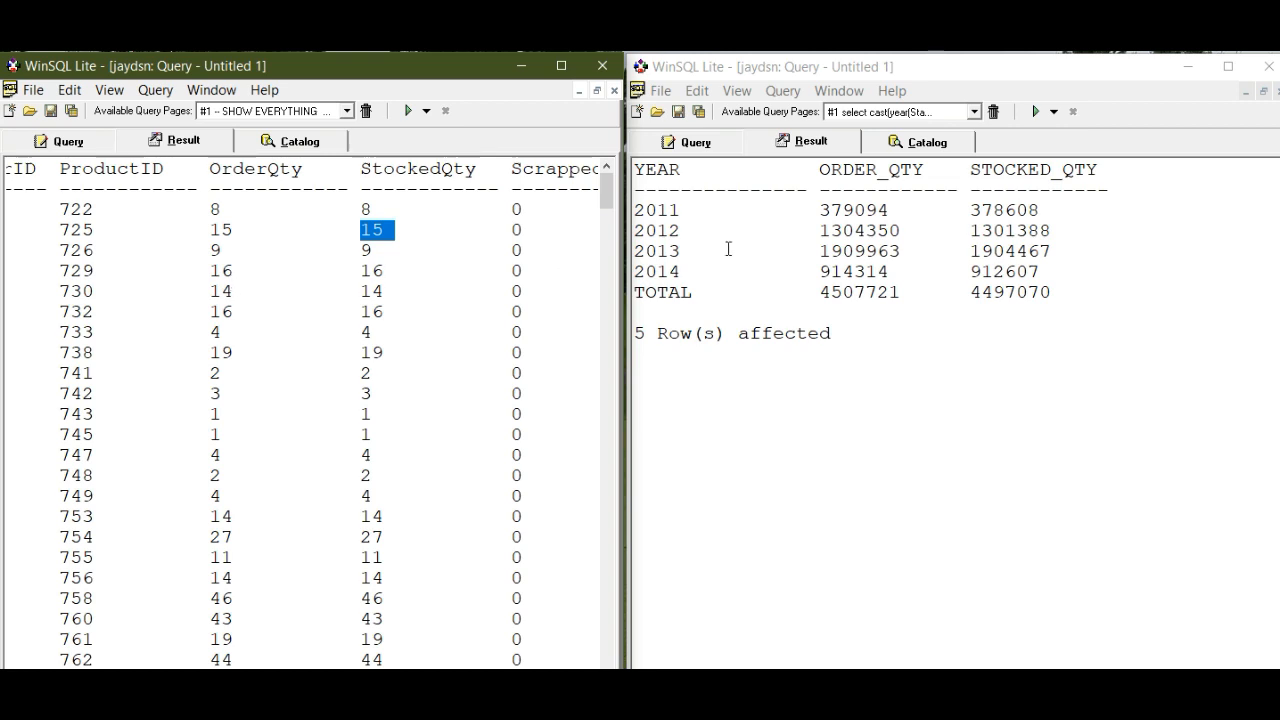
click(67, 140)
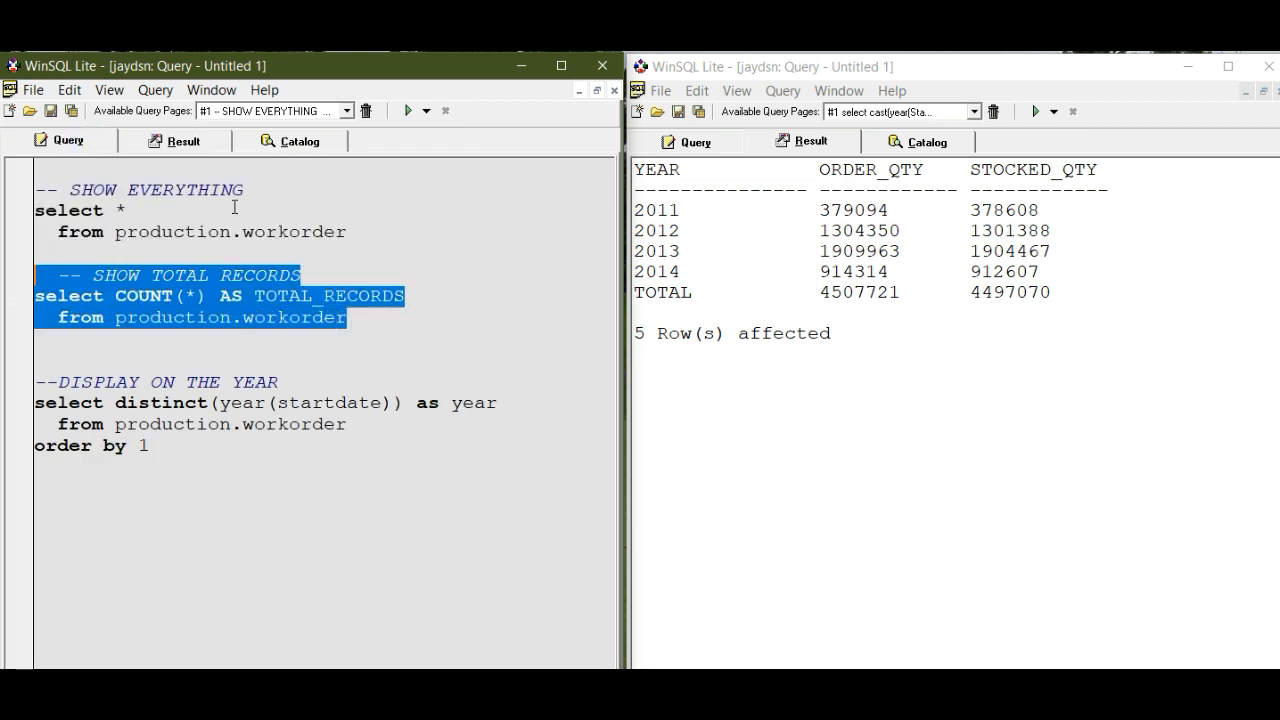
Step: Run the COUNT(*) query to get 72,591 workorder records
click(404, 111)
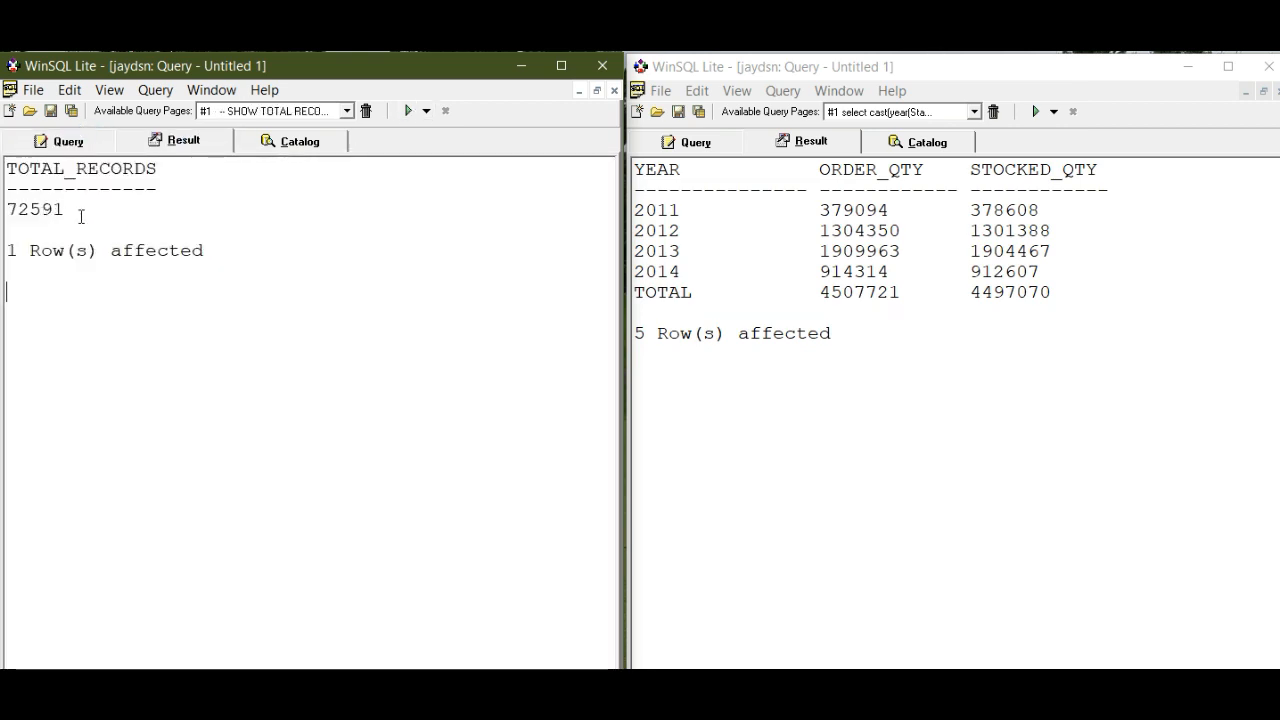
mouse_move(40, 218)
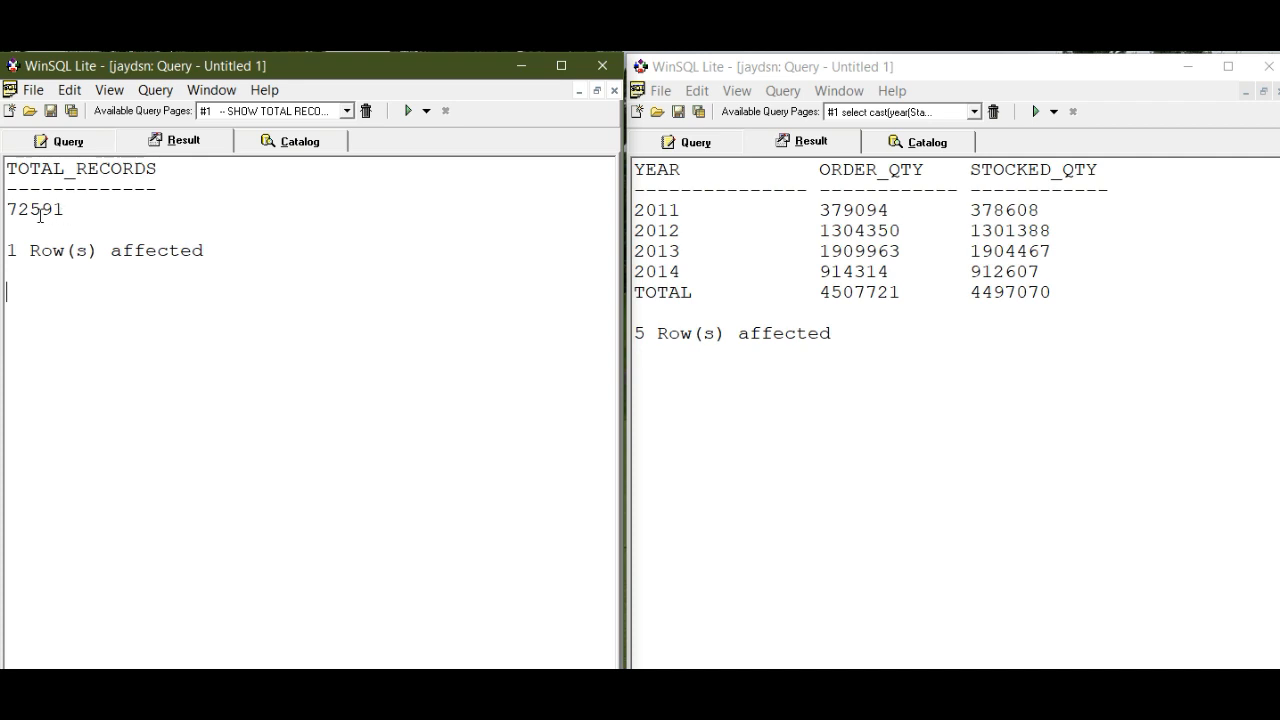
mouse_move(104, 173)
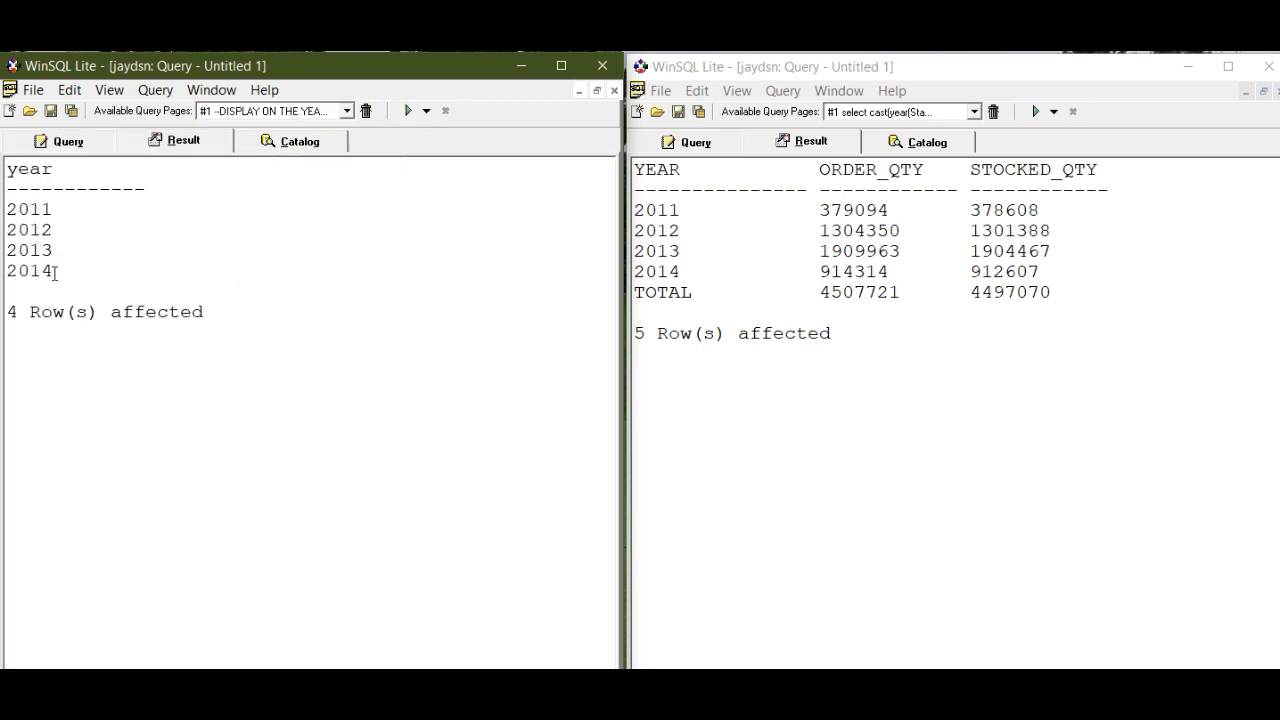
mouse_move(62, 279)
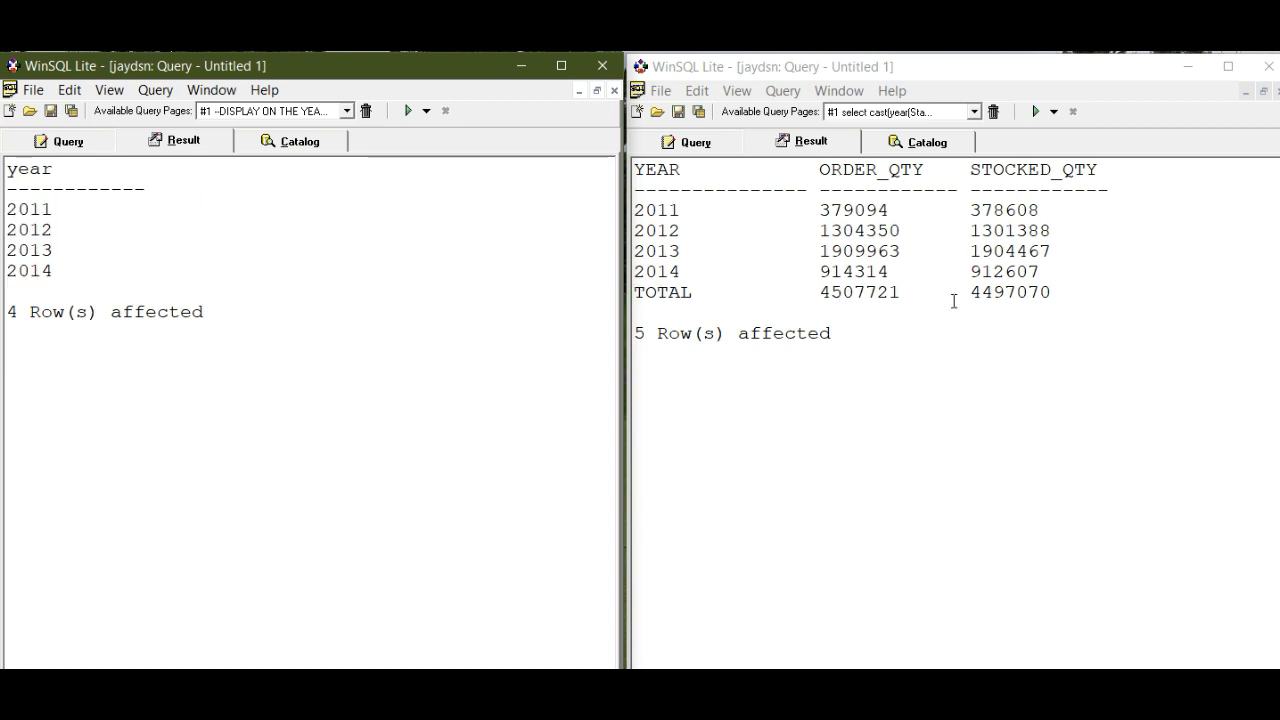
mouse_move(717, 177)
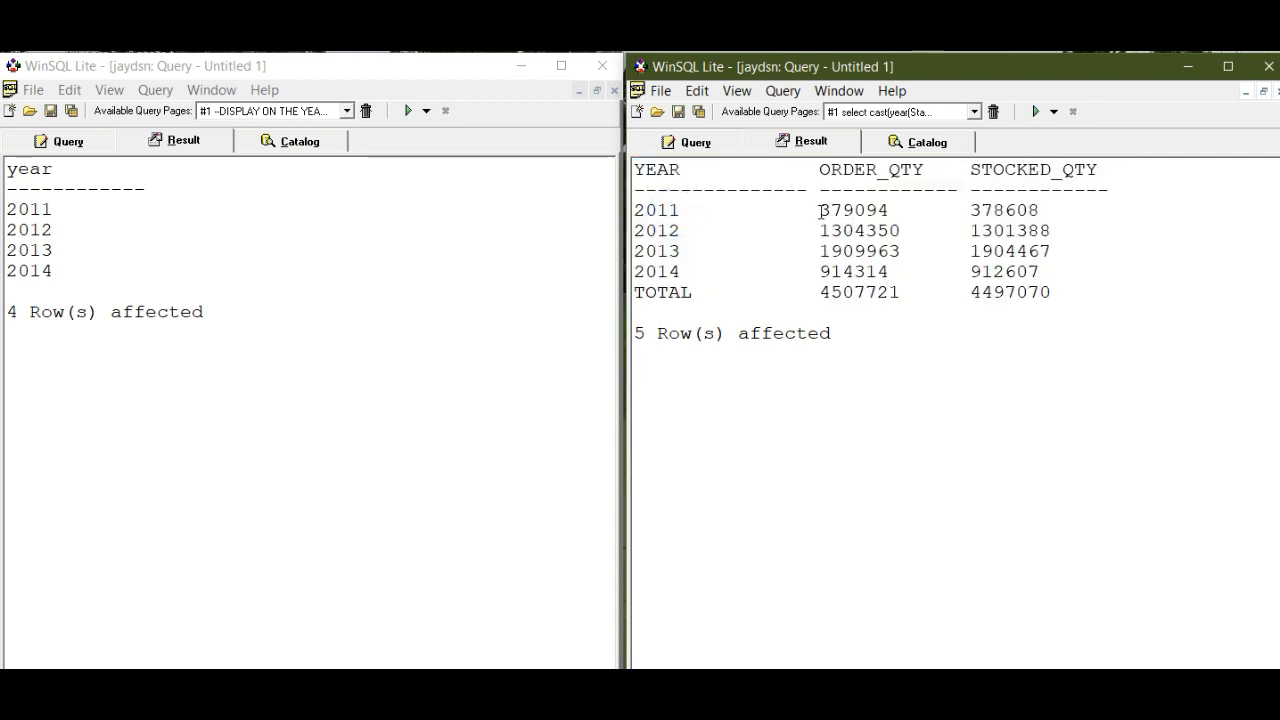
Step: Inspect the 2011 order and stocked sums and the 2013 stocked sum
double_click(854, 210)
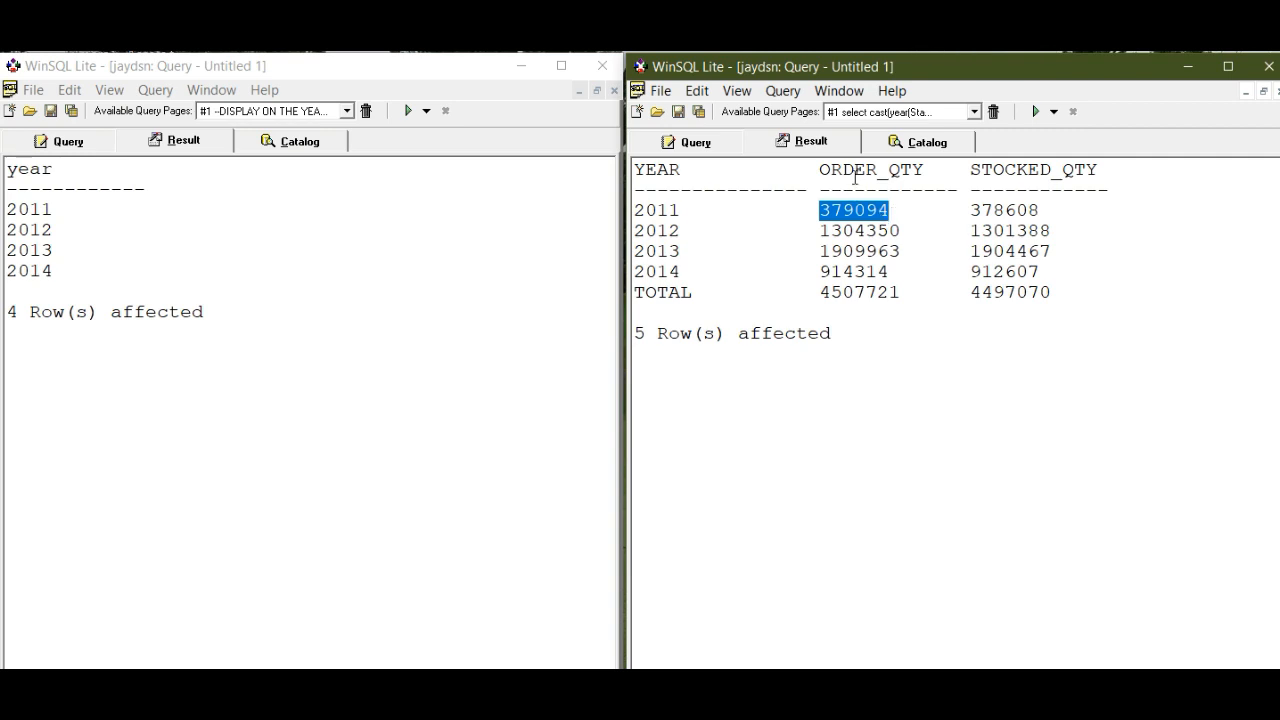
mouse_move(965, 210)
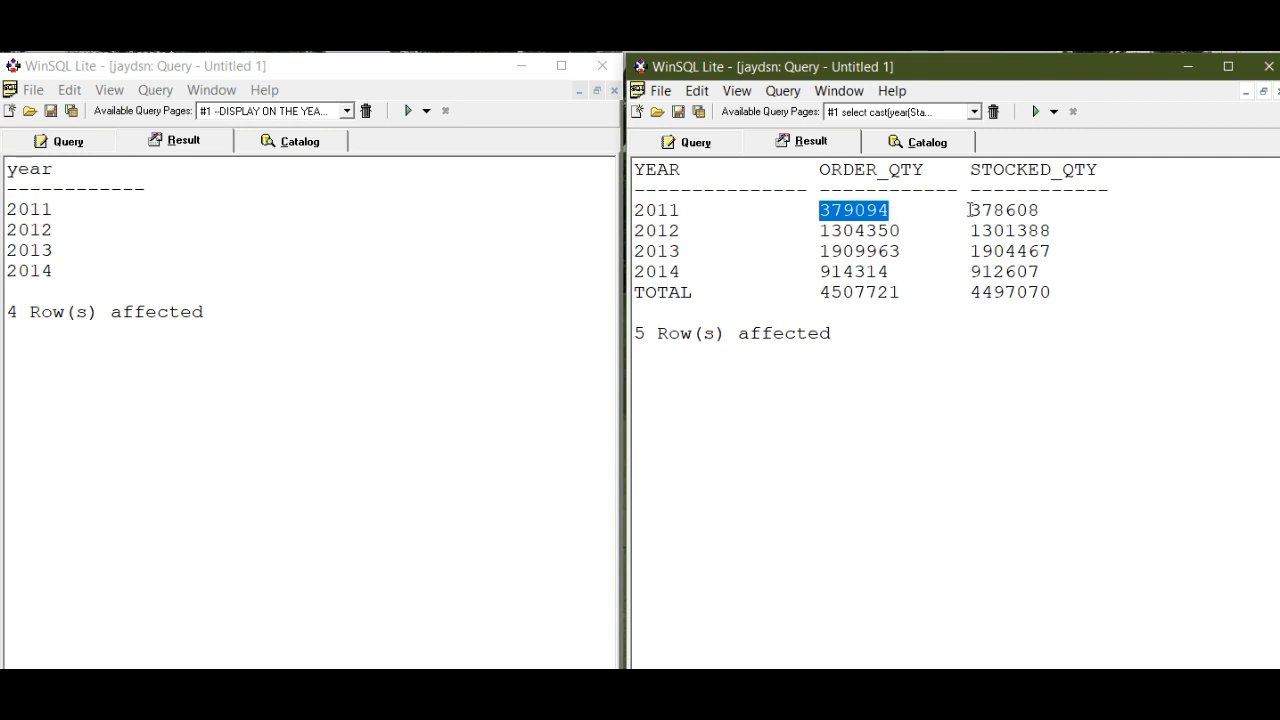
click(987, 251)
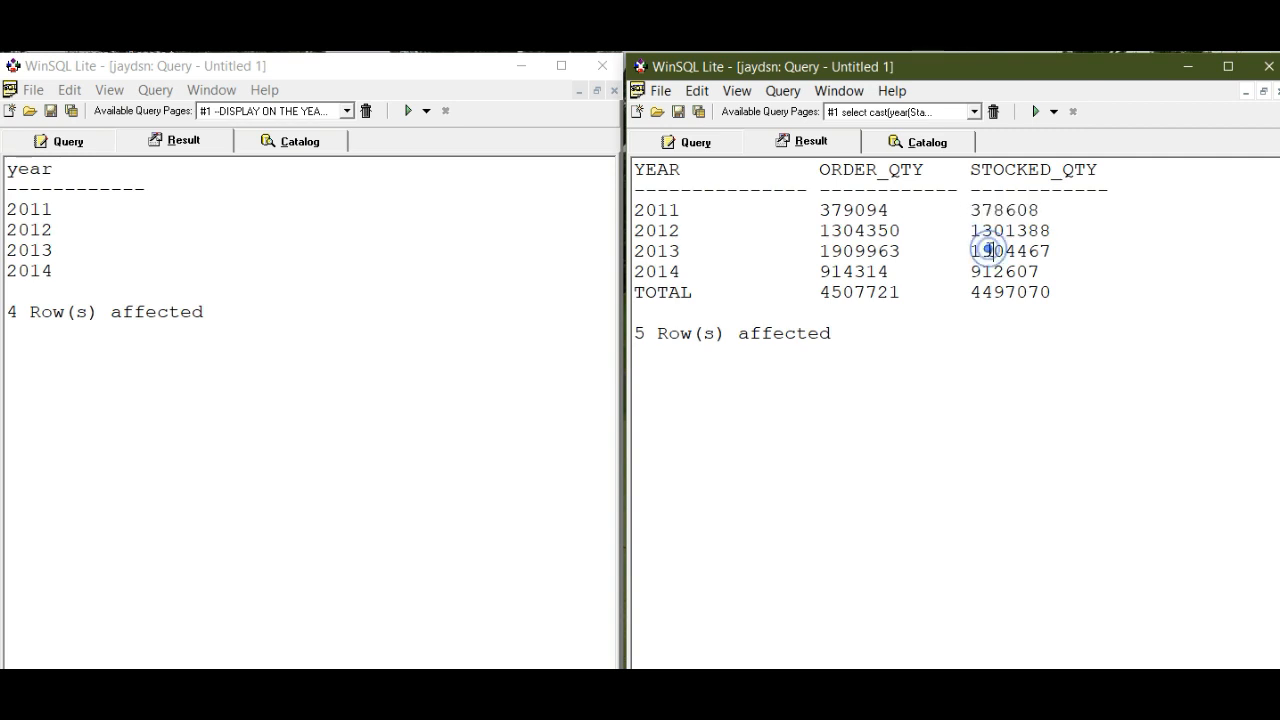
click(695, 141)
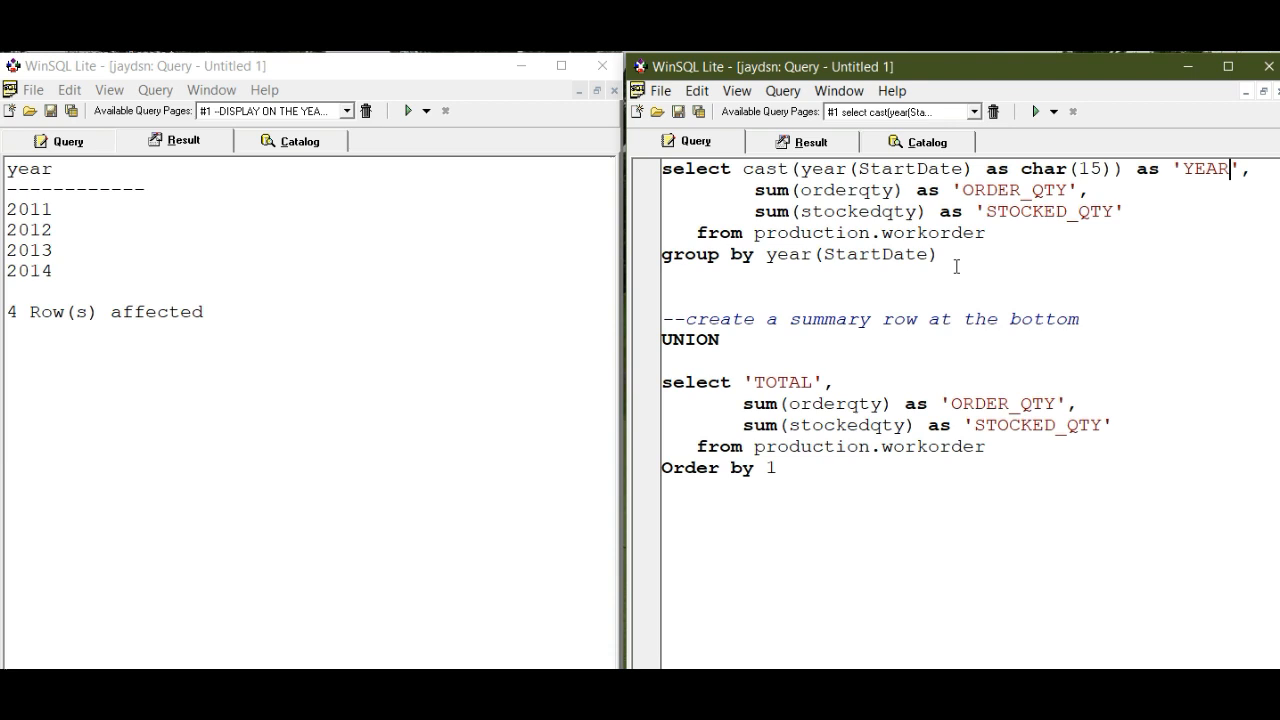
Step: Run only the per-year GROUP BY query, returning four unsorted year rows
drag(662, 168, 936, 254)
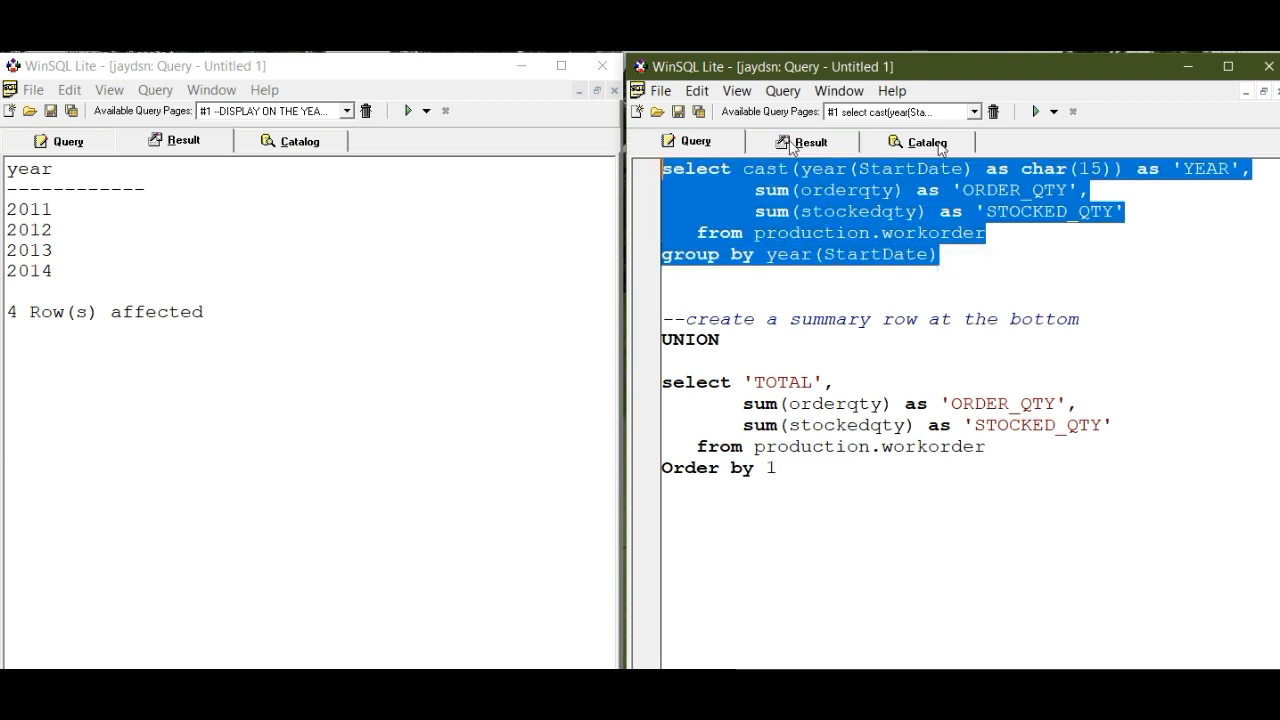
mouse_move(945, 207)
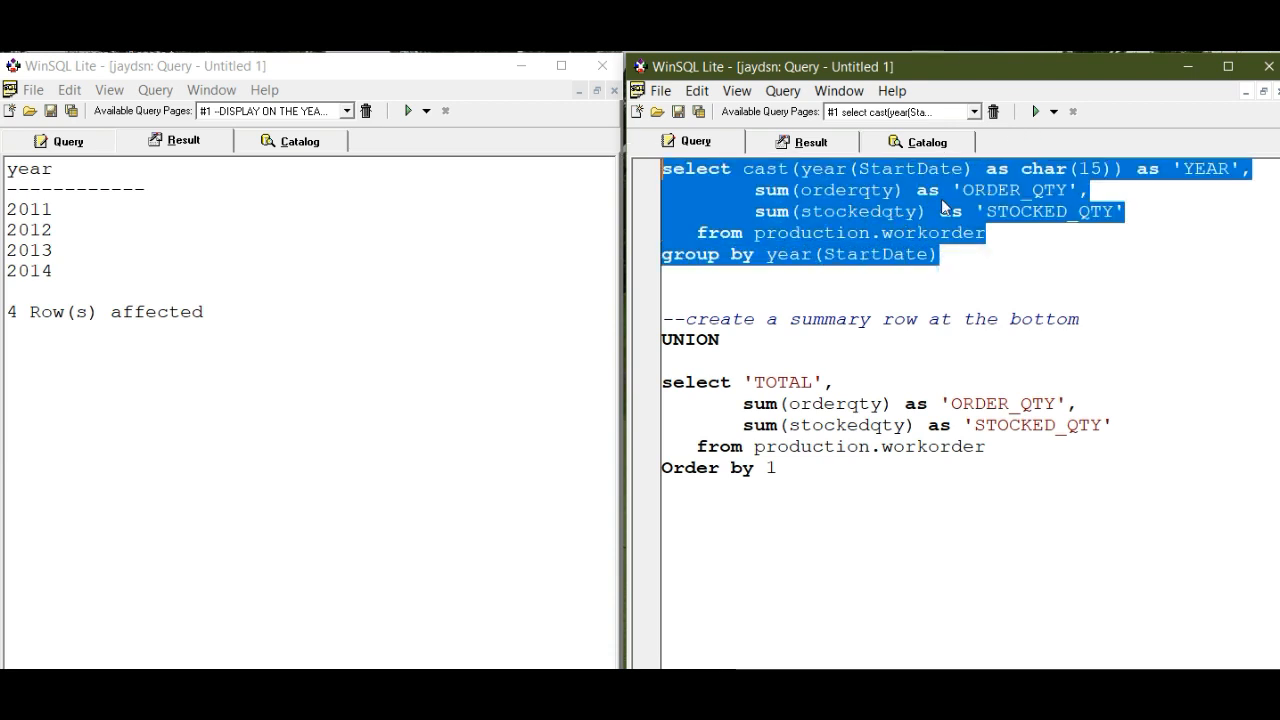
click(1034, 111)
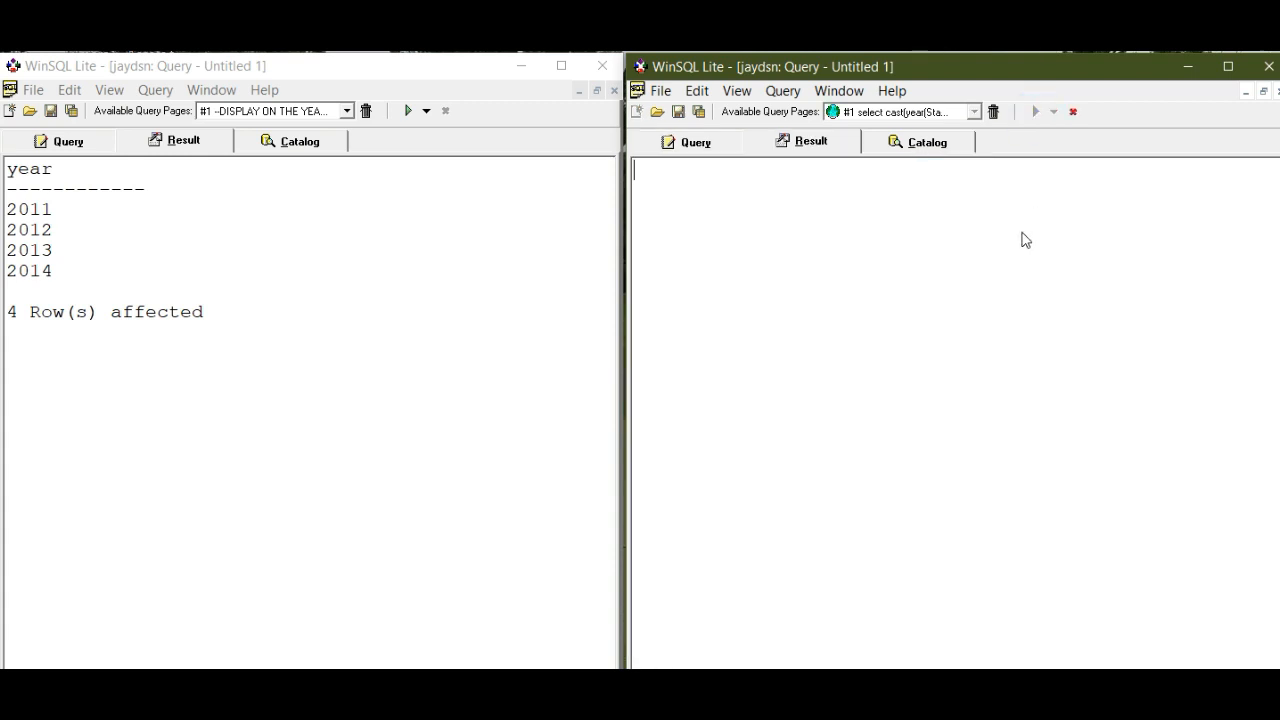
click(1035, 111)
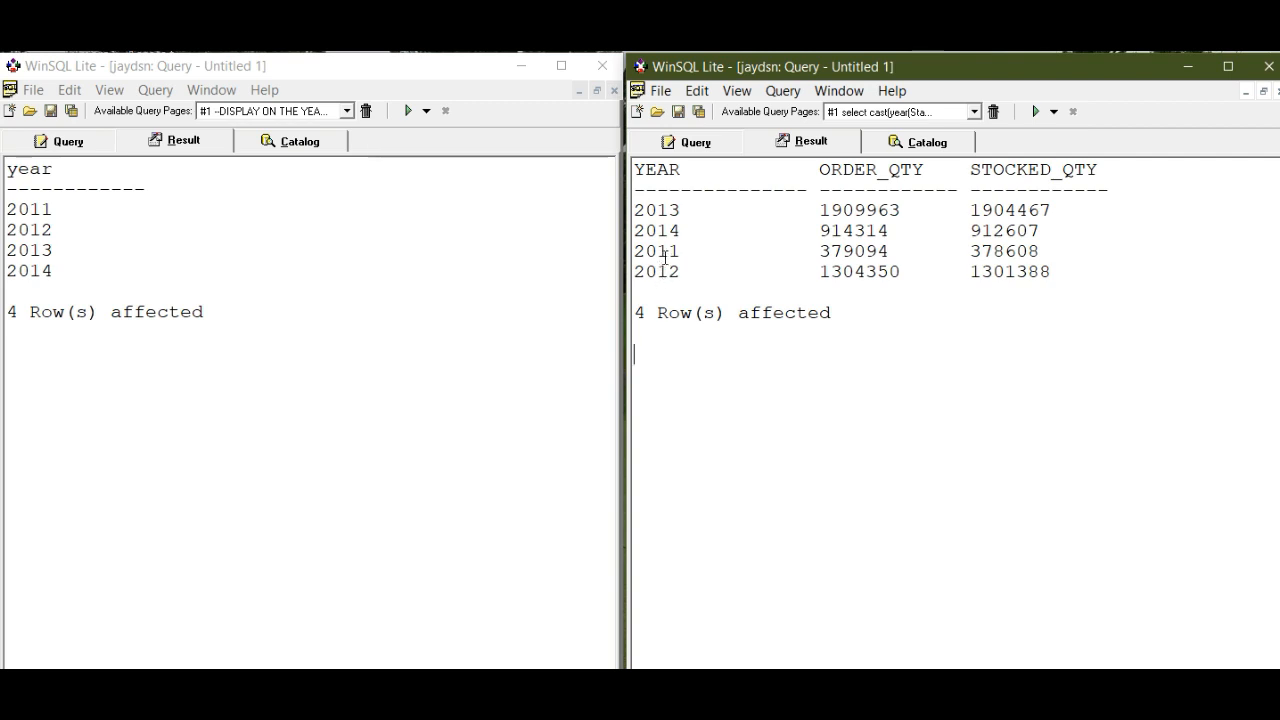
mouse_move(693, 158)
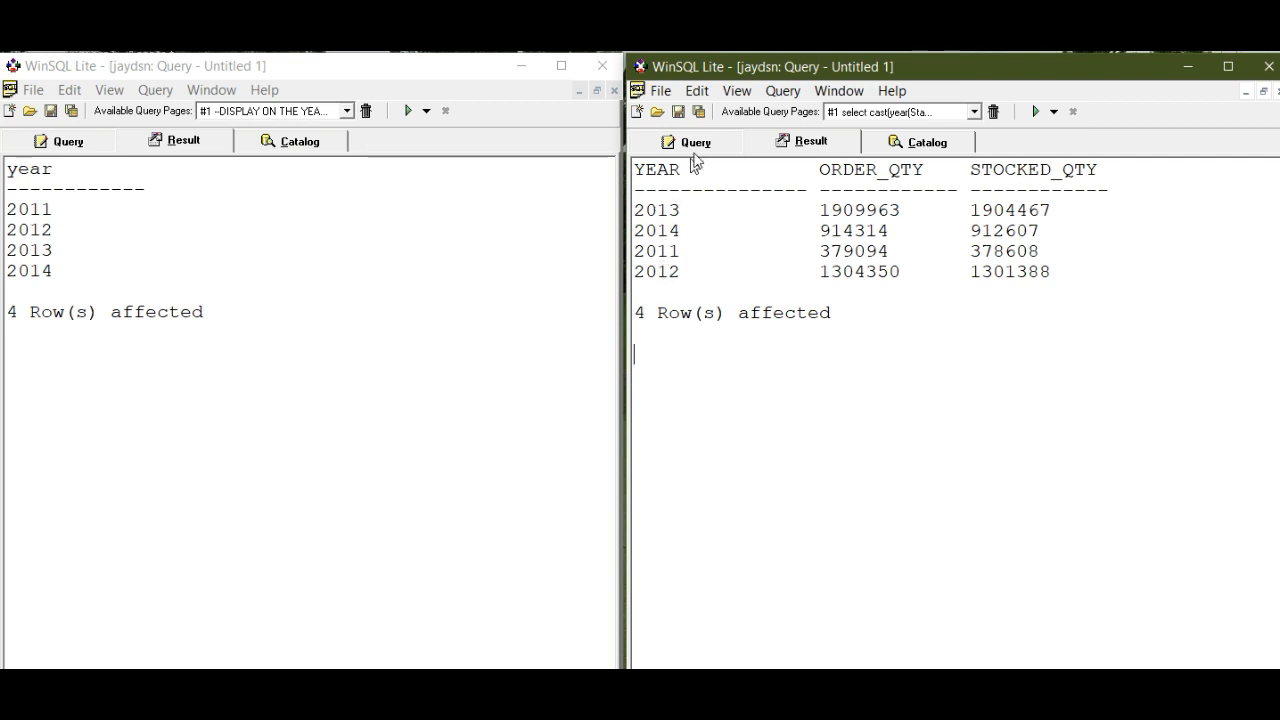
click(685, 141)
text(o)
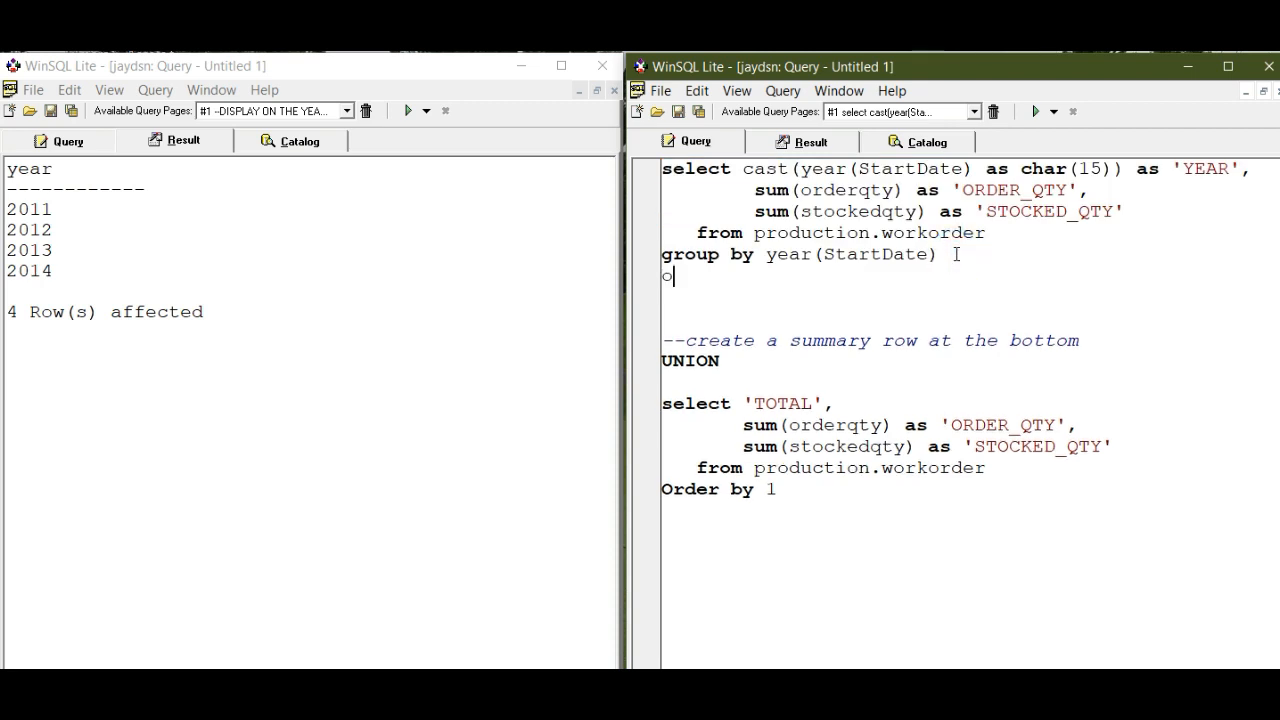
Step: Test an ORDER BY on the per-year query and run it
text(rder)
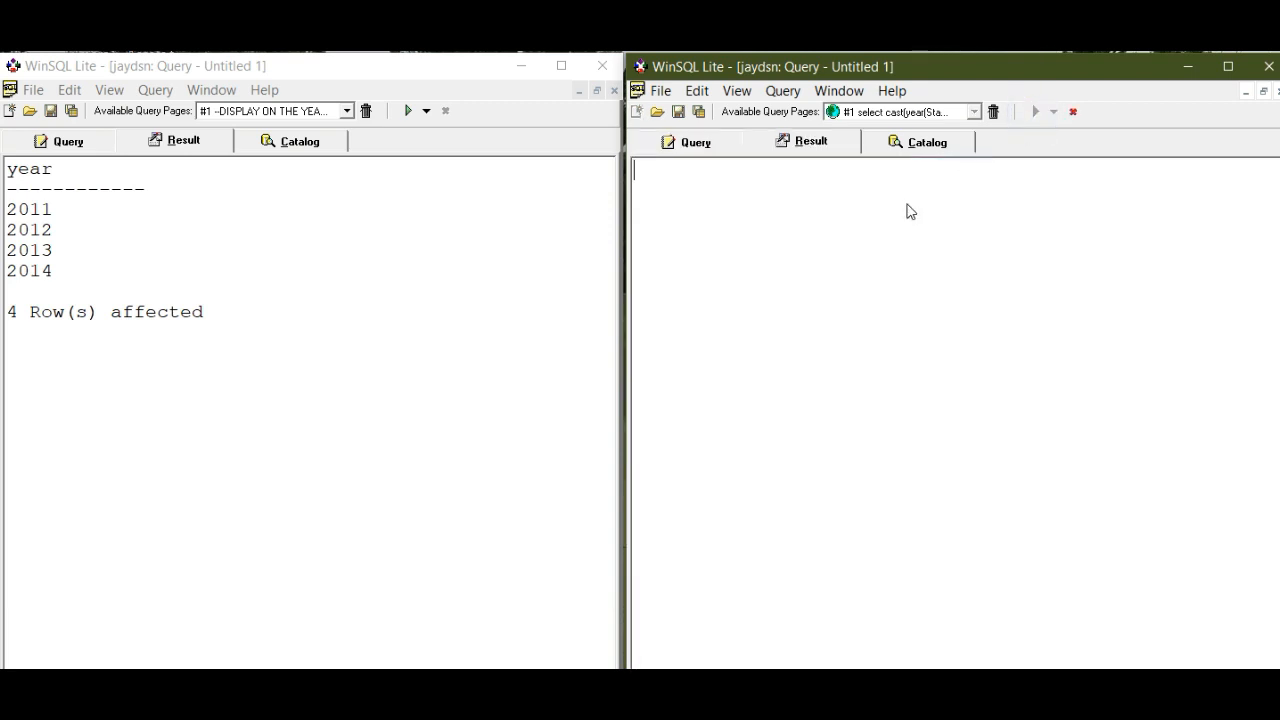
click(1036, 111)
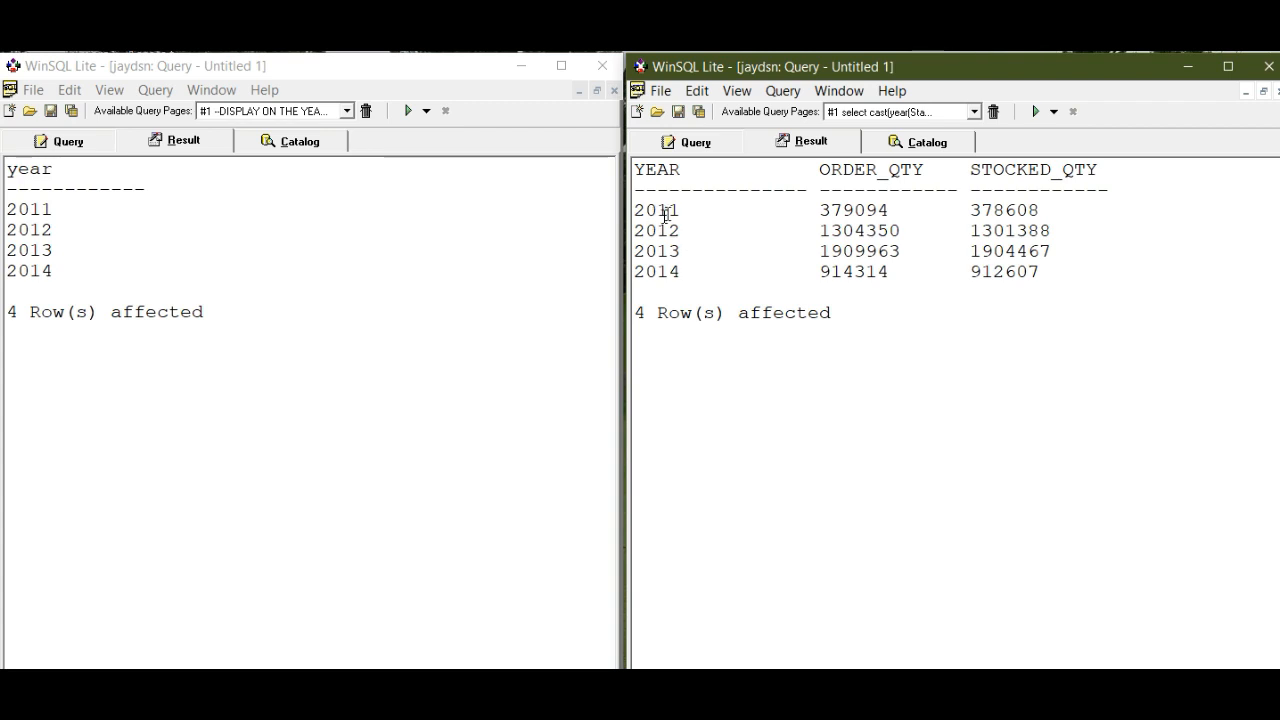
mouse_move(663, 271)
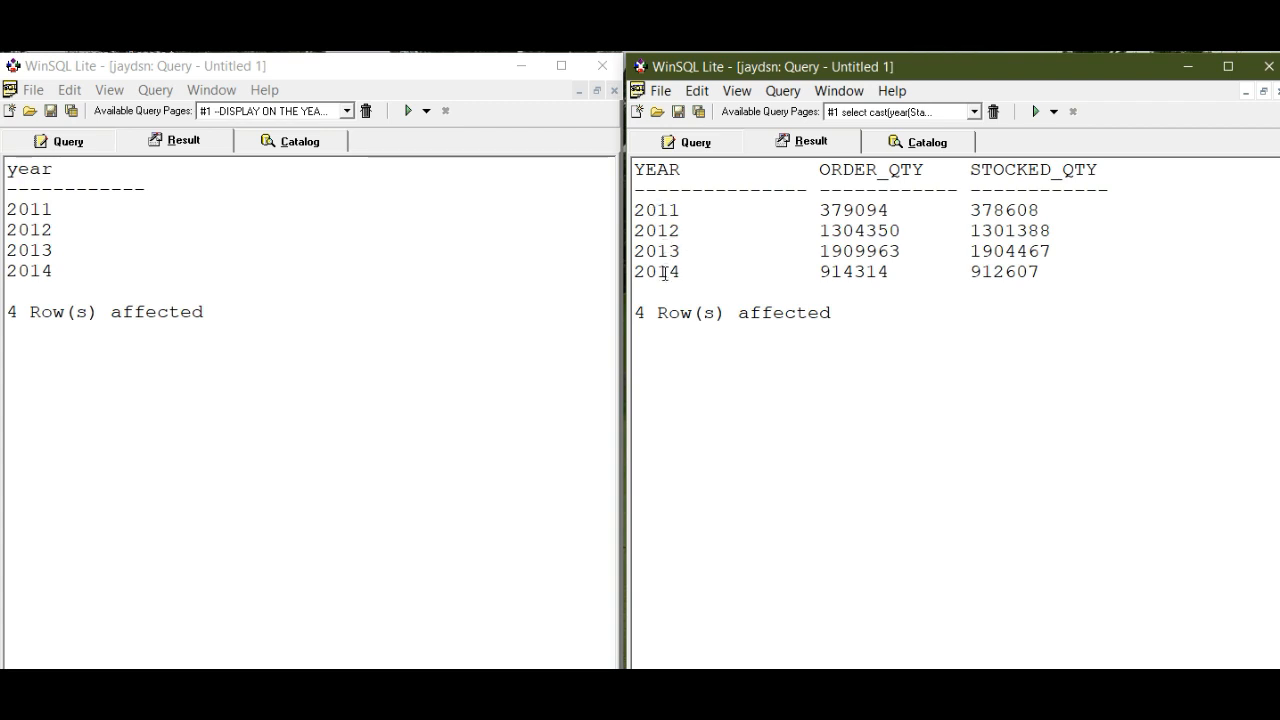
click(697, 141)
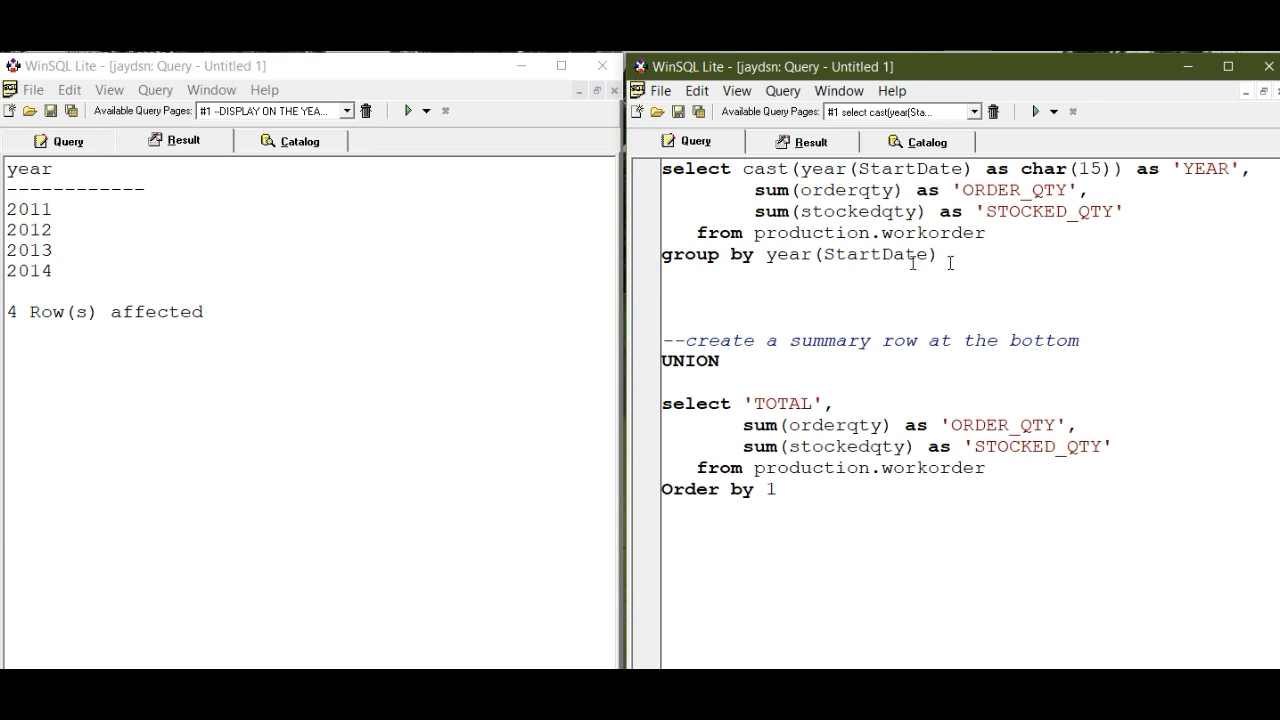
Step: Run the TOTAL statement alone, giving 4,507,721 ordered and 4,497,070 stocked
drag(662, 168, 935, 254)
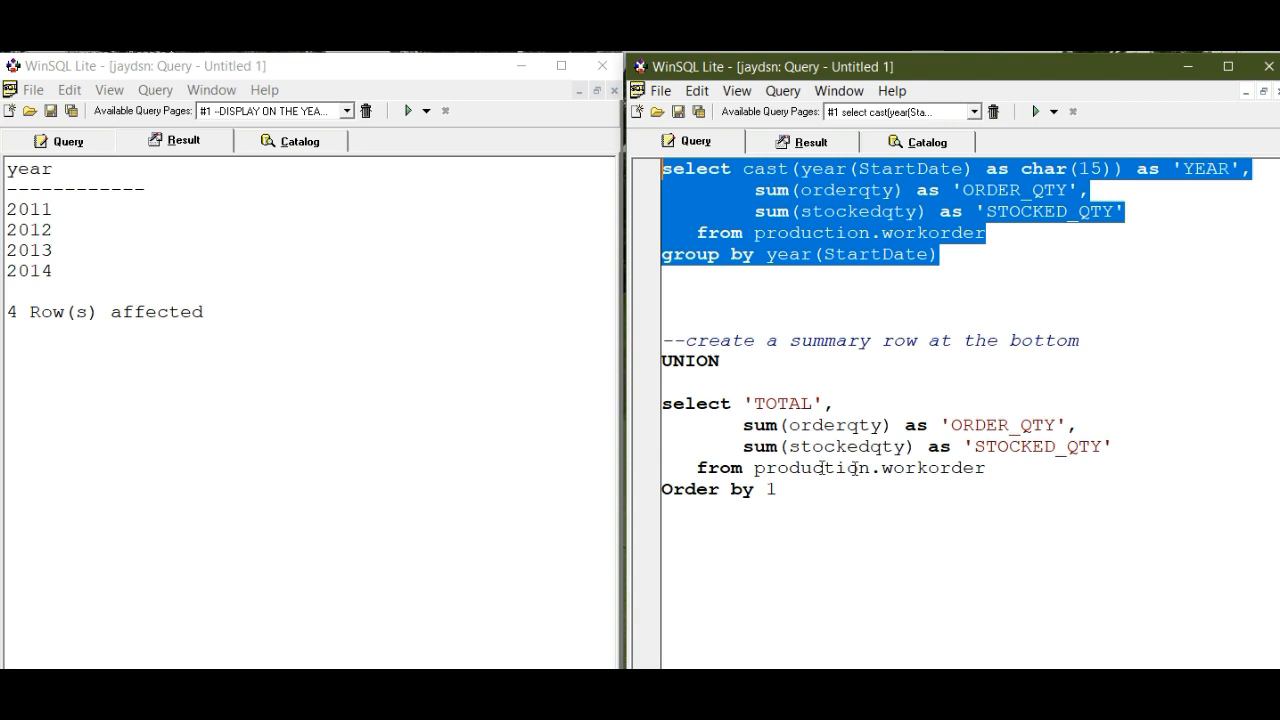
mouse_move(1005, 476)
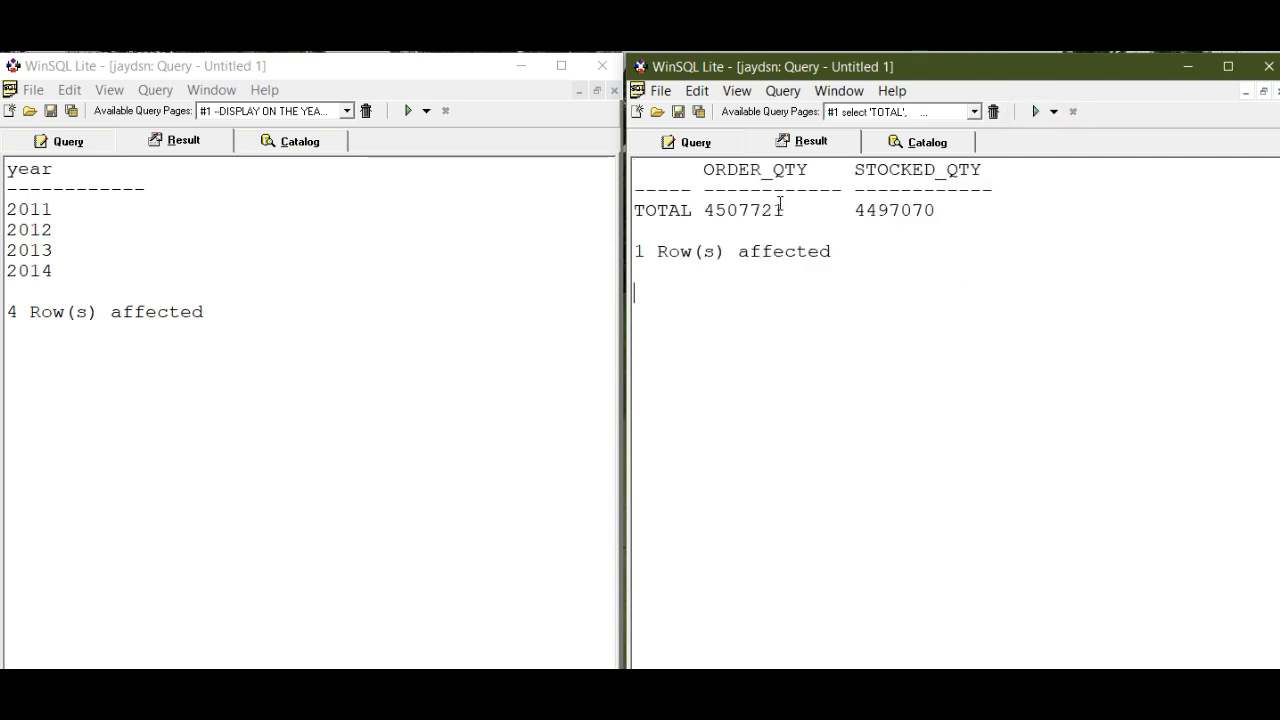
click(690, 141)
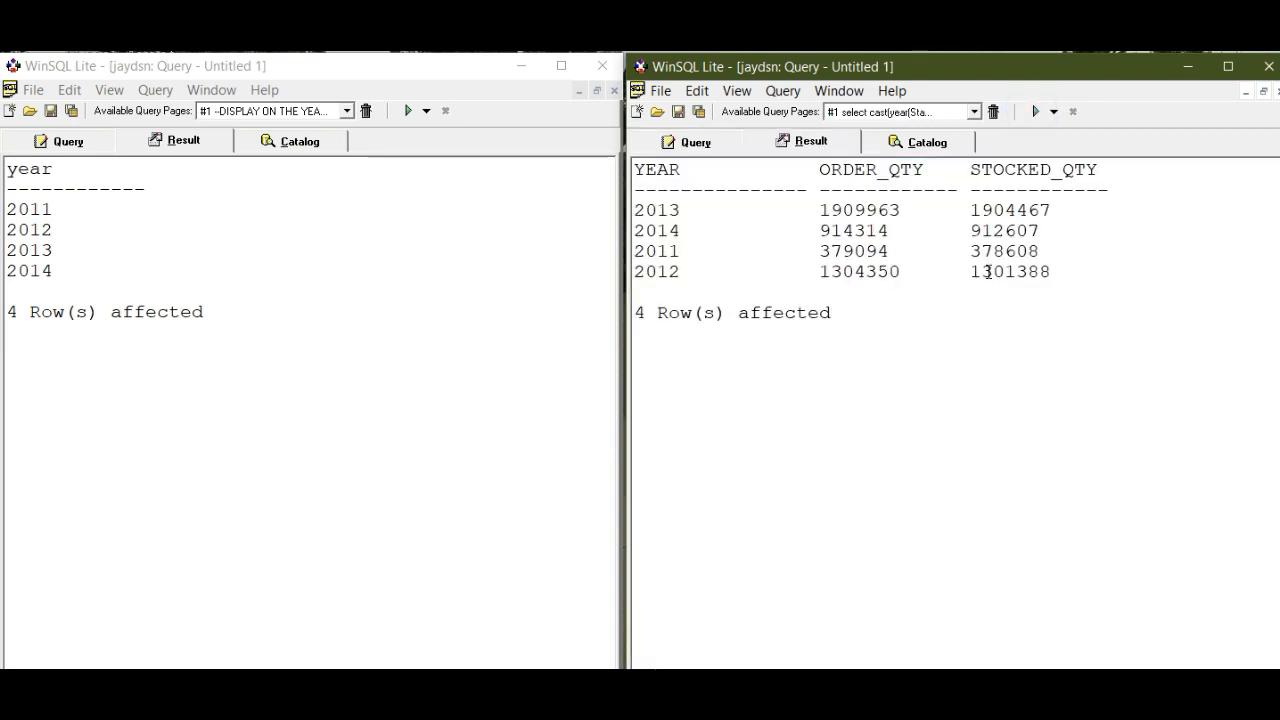
click(695, 141)
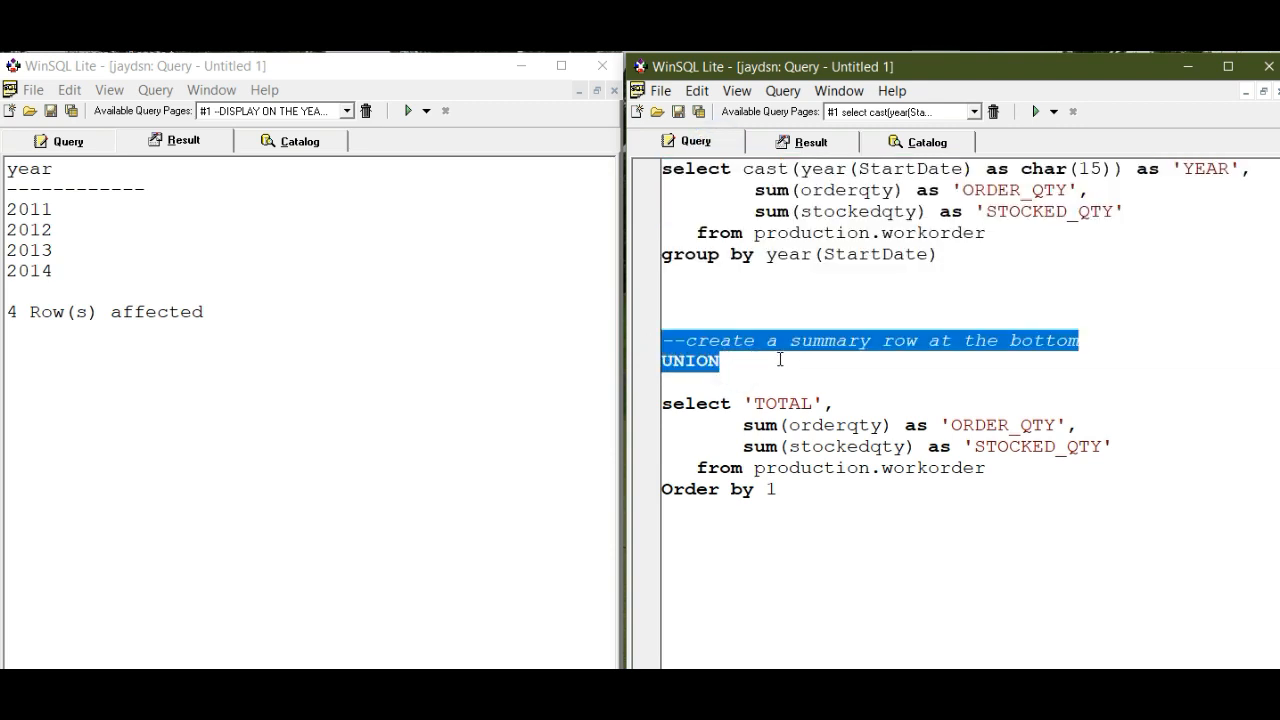
Step: Run the full UNION query, returning 2011–2014 in order plus the TOTAL row
click(727, 362)
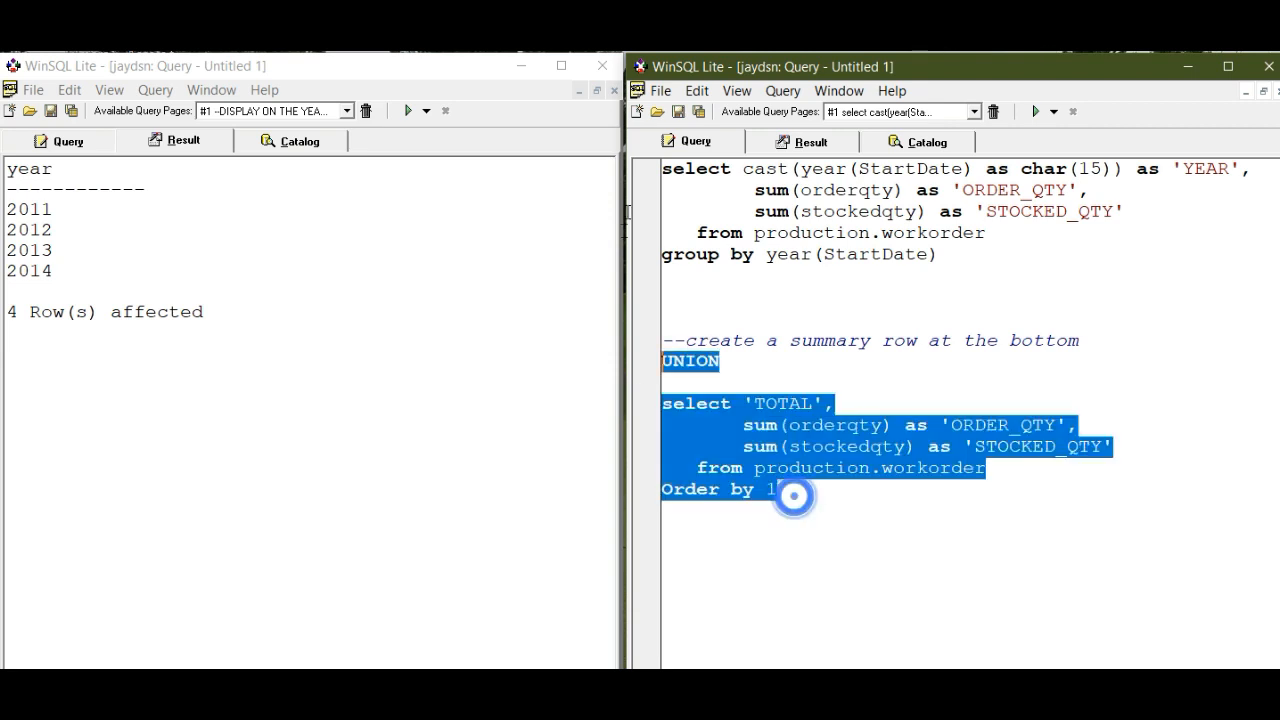
click(1035, 111)
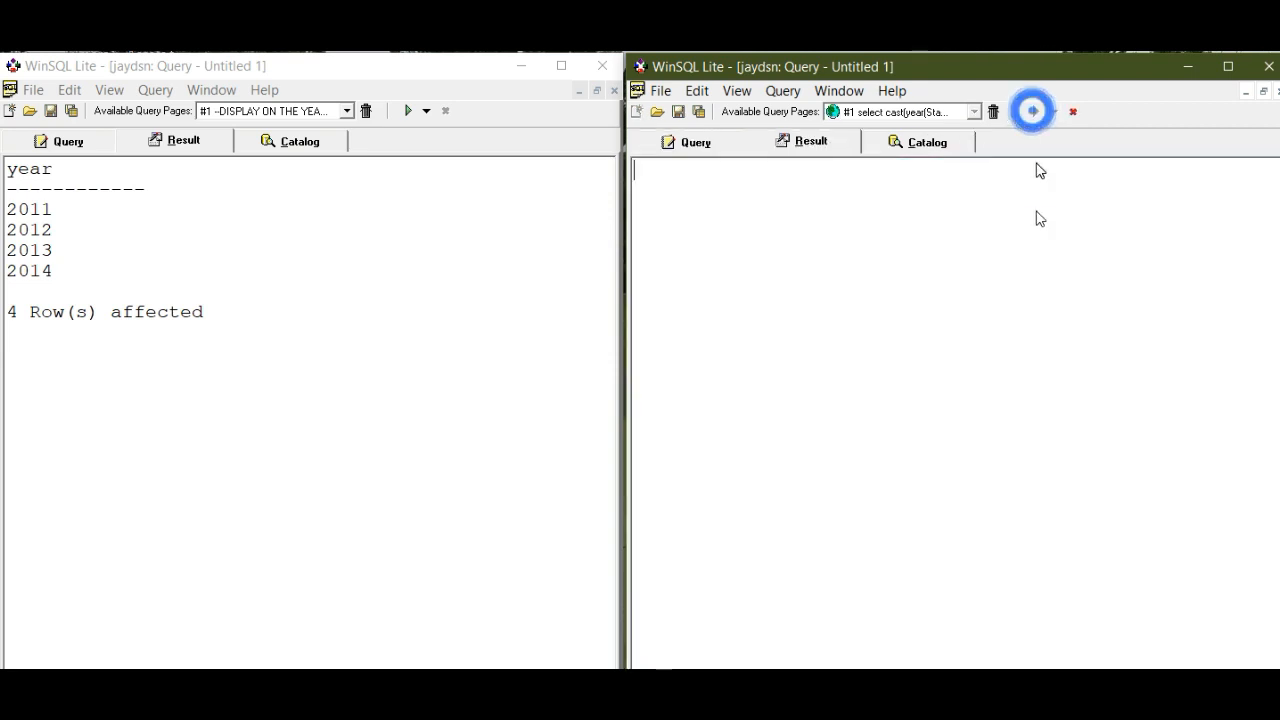
click(1029, 111)
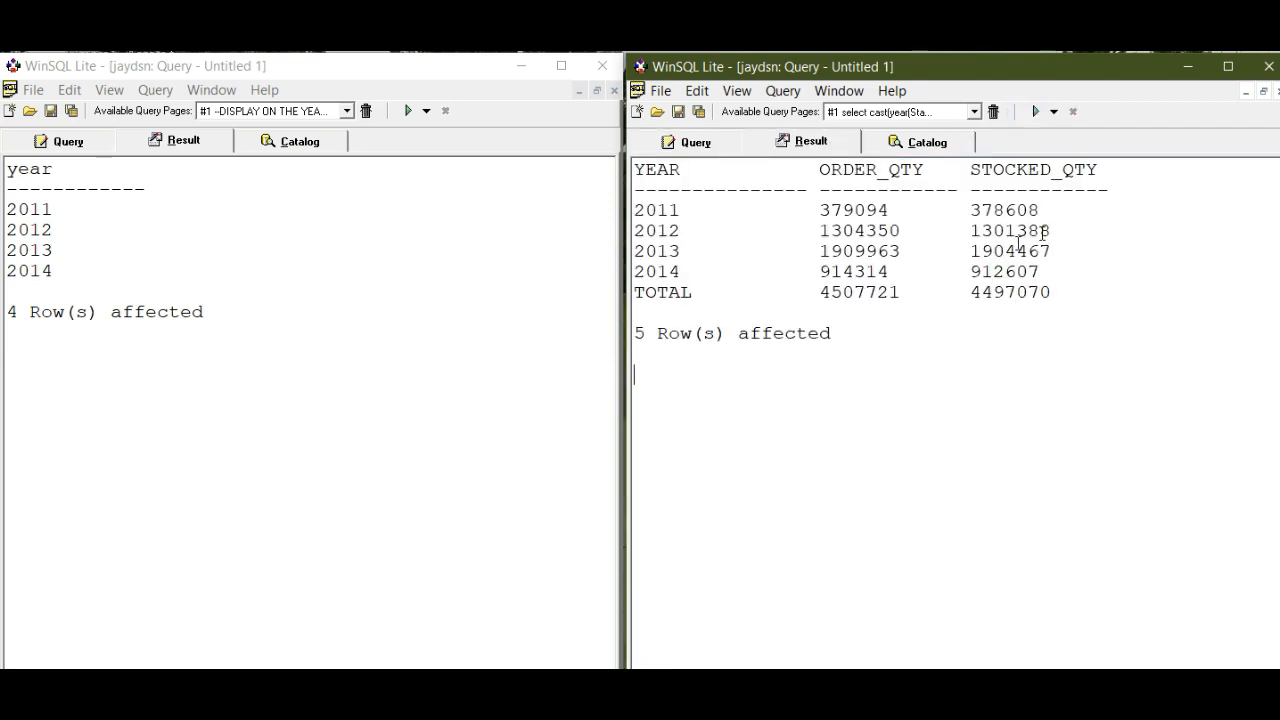
mouse_move(707, 260)
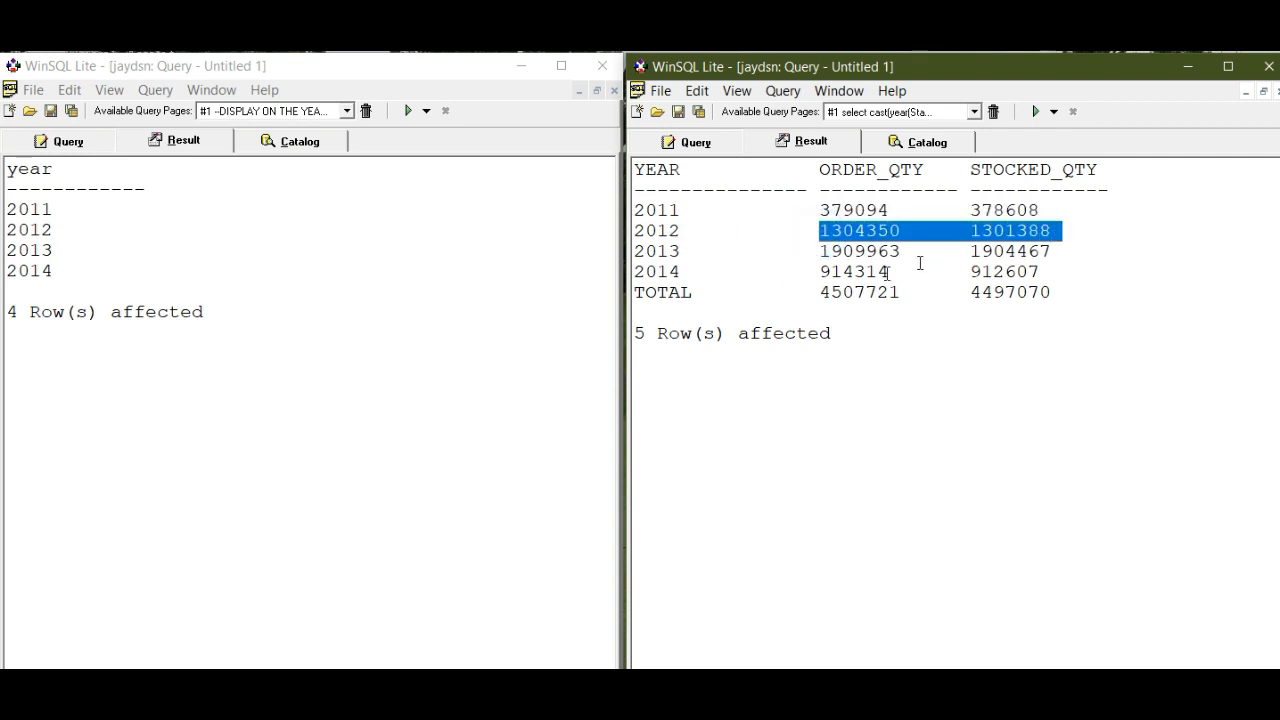
mouse_move(820, 292)
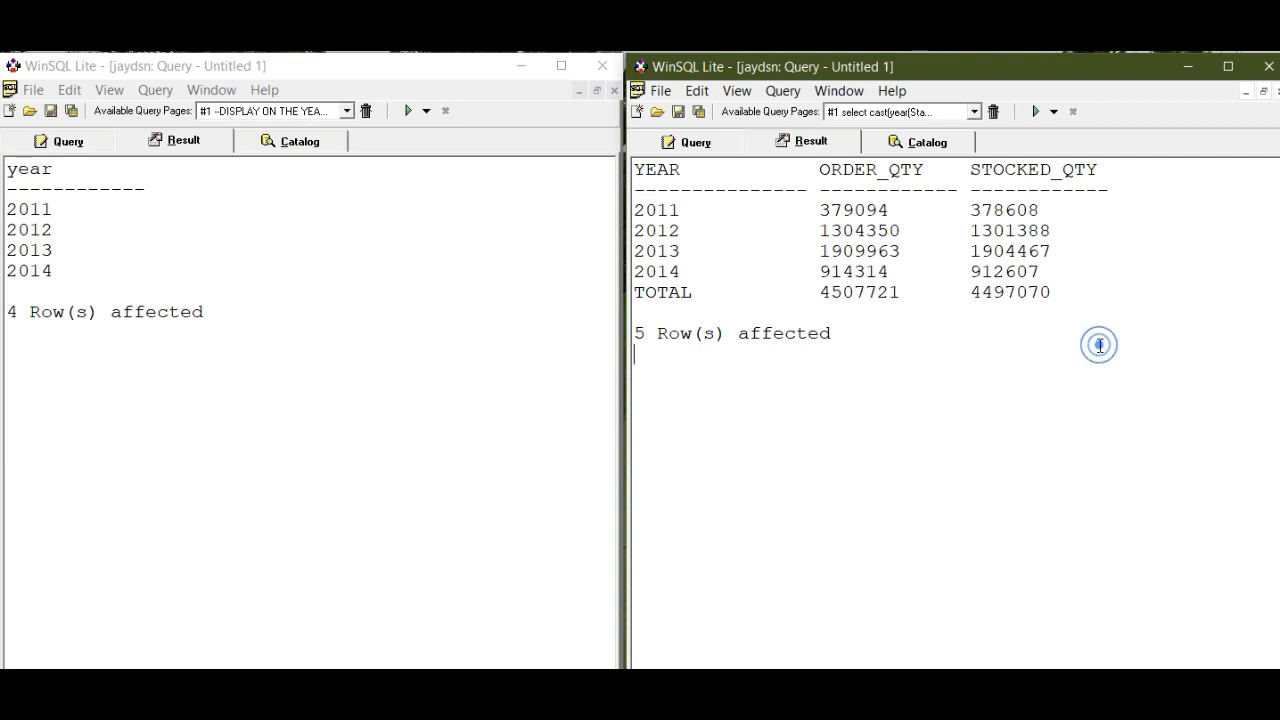
click(686, 141)
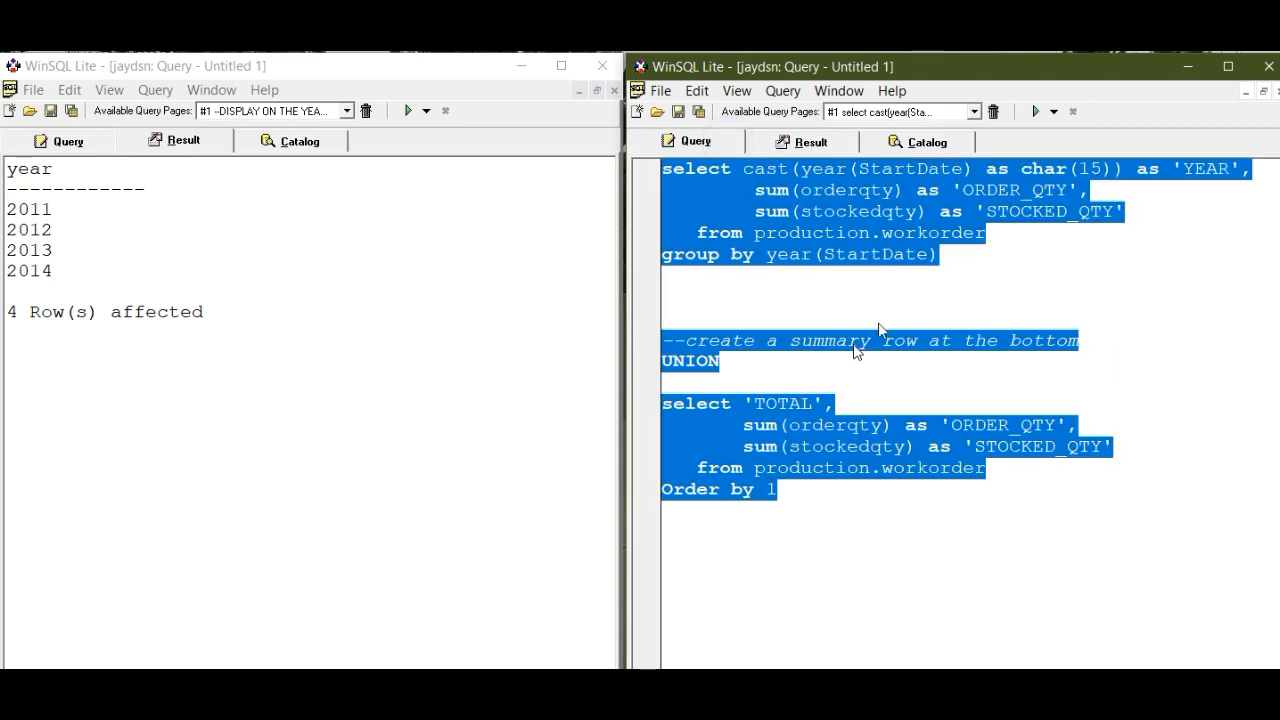
click(903, 190)
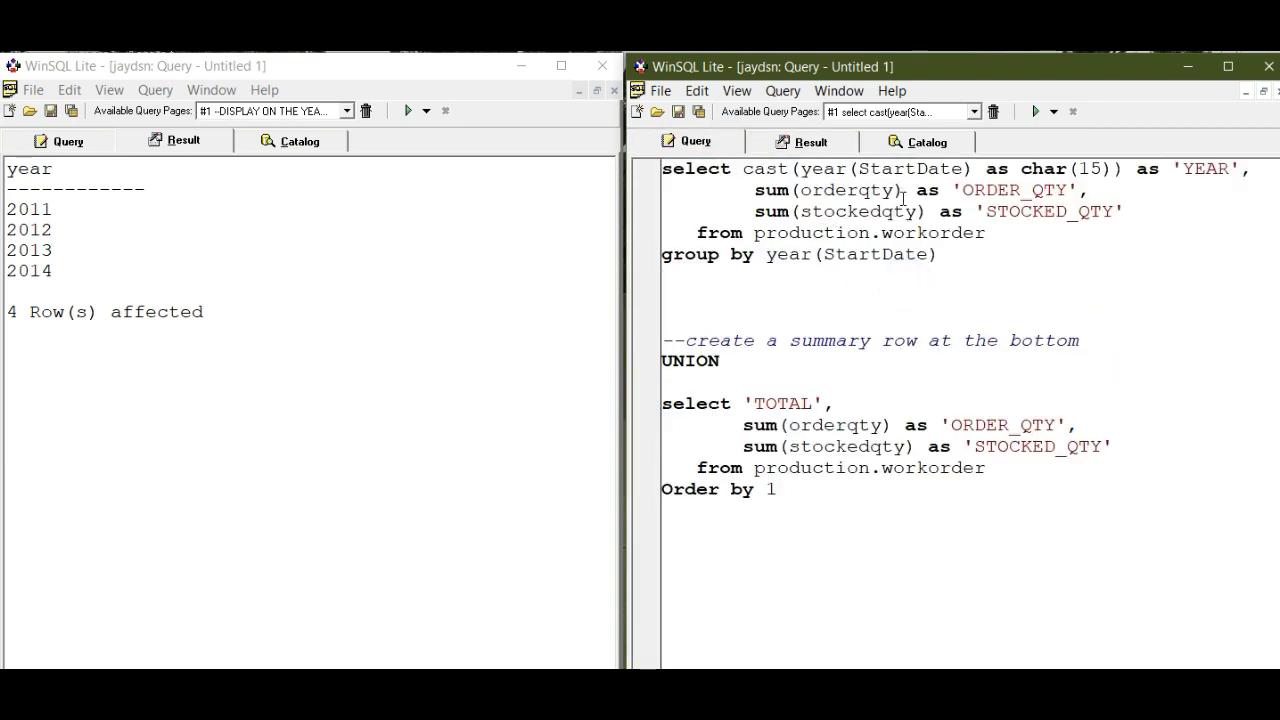
double_click(910, 168)
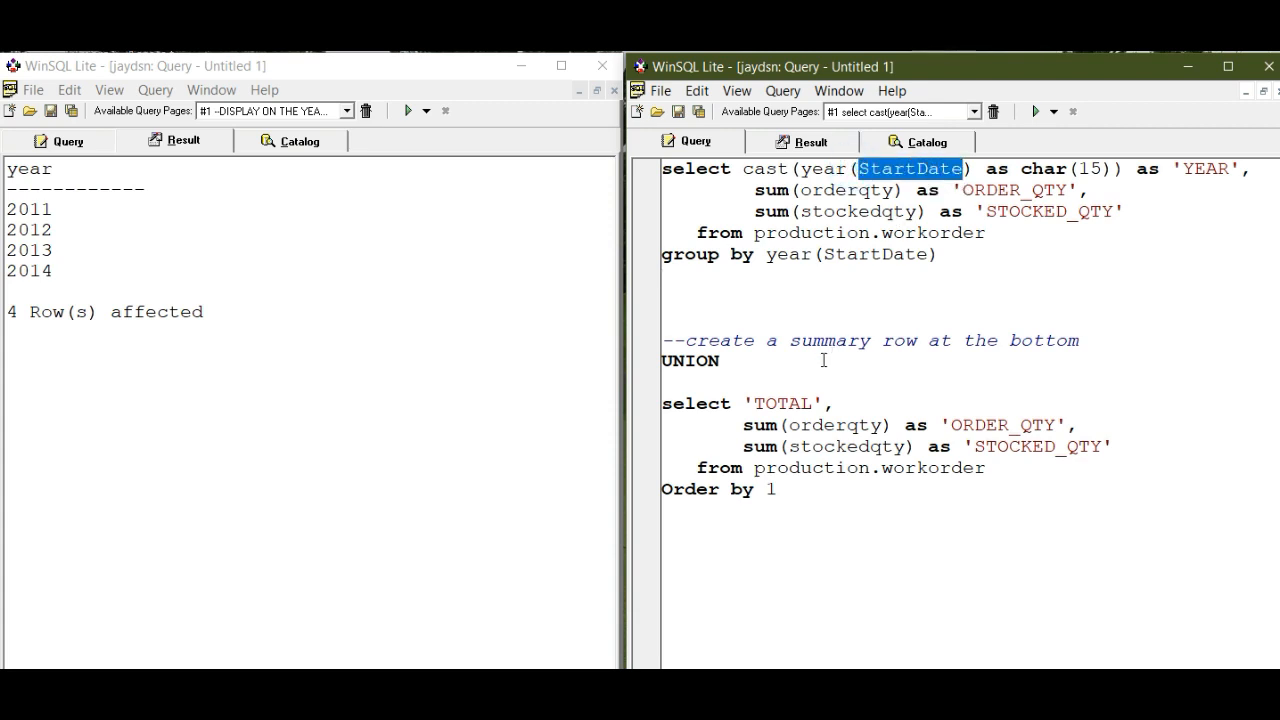
mouse_move(798, 384)
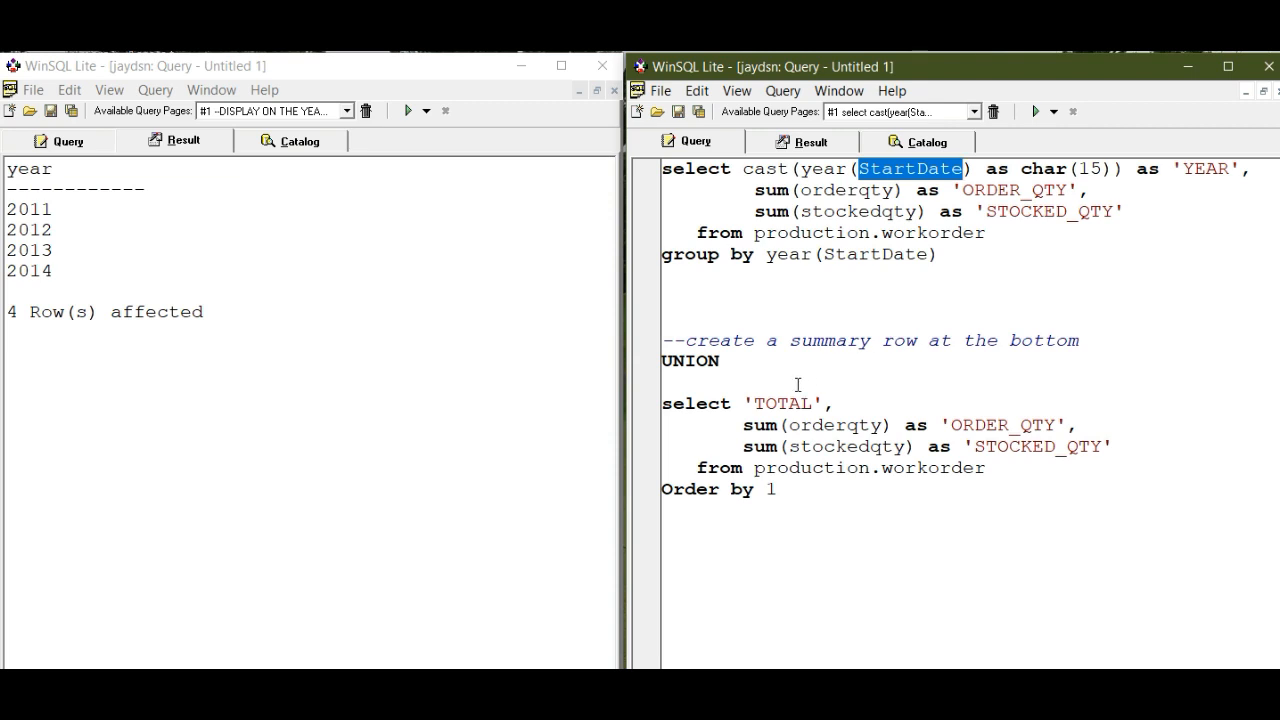
double_click(780, 403)
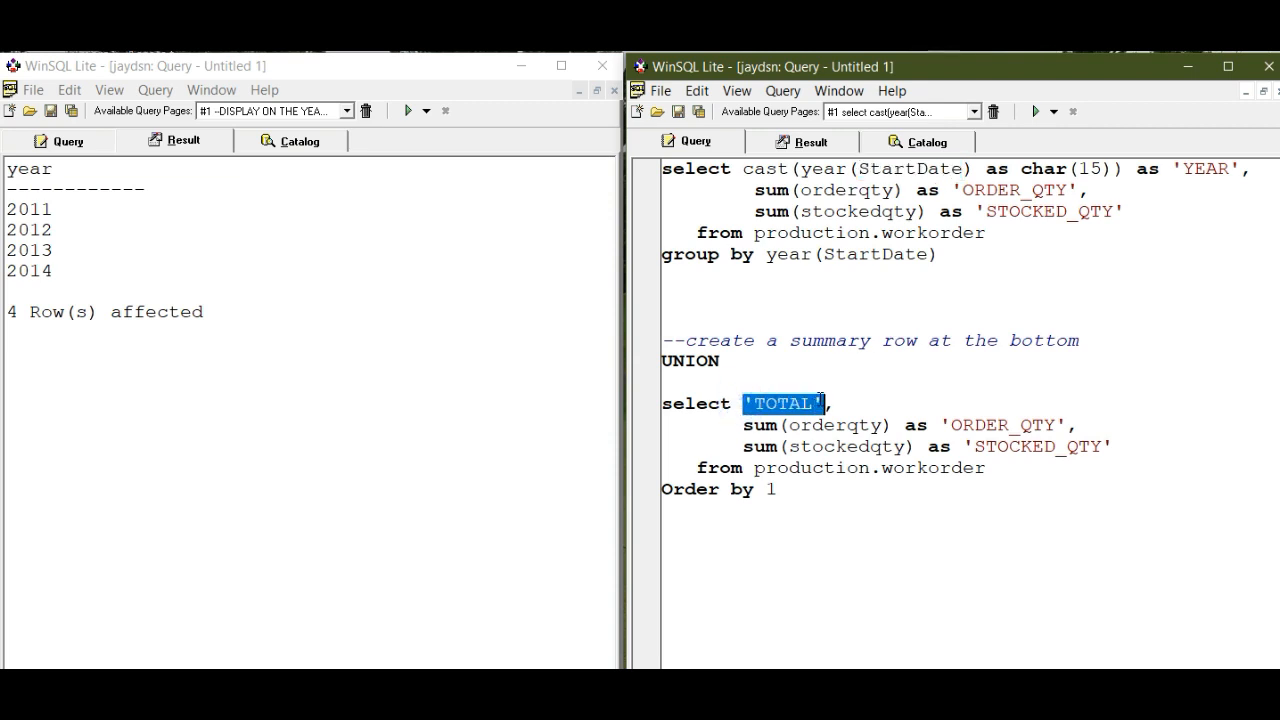
mouse_move(923, 359)
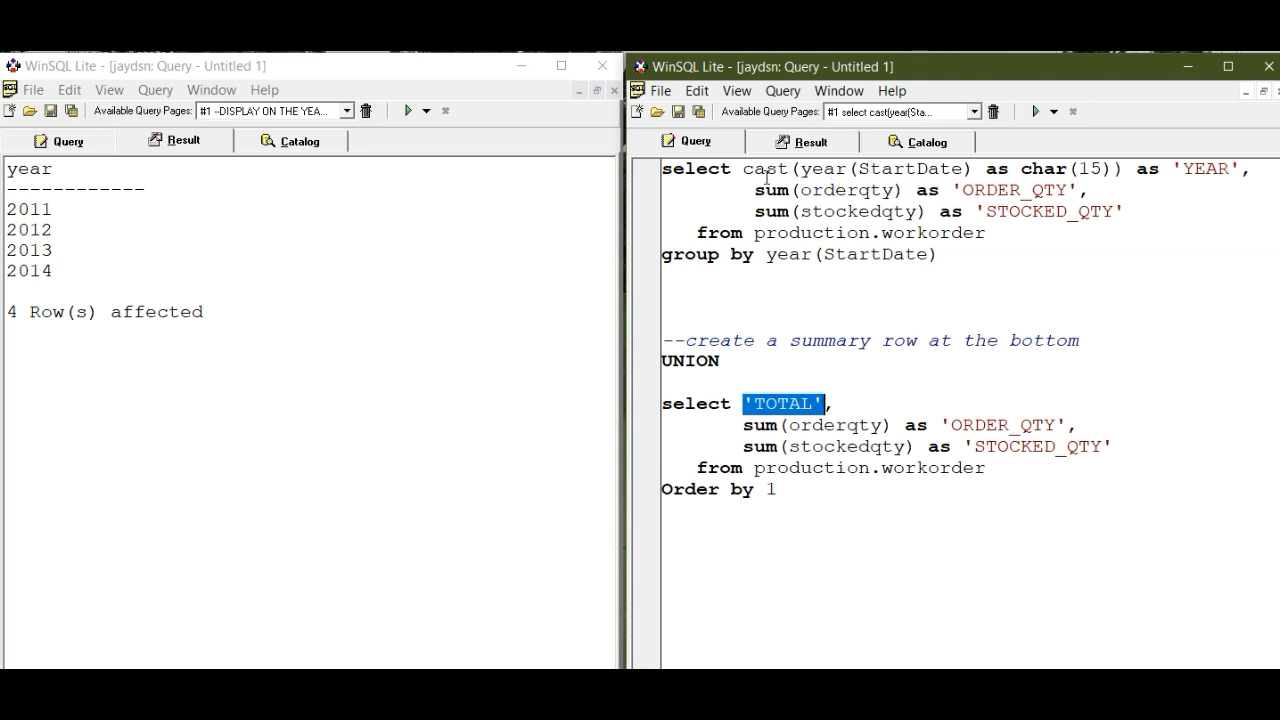
double_click(766, 168)
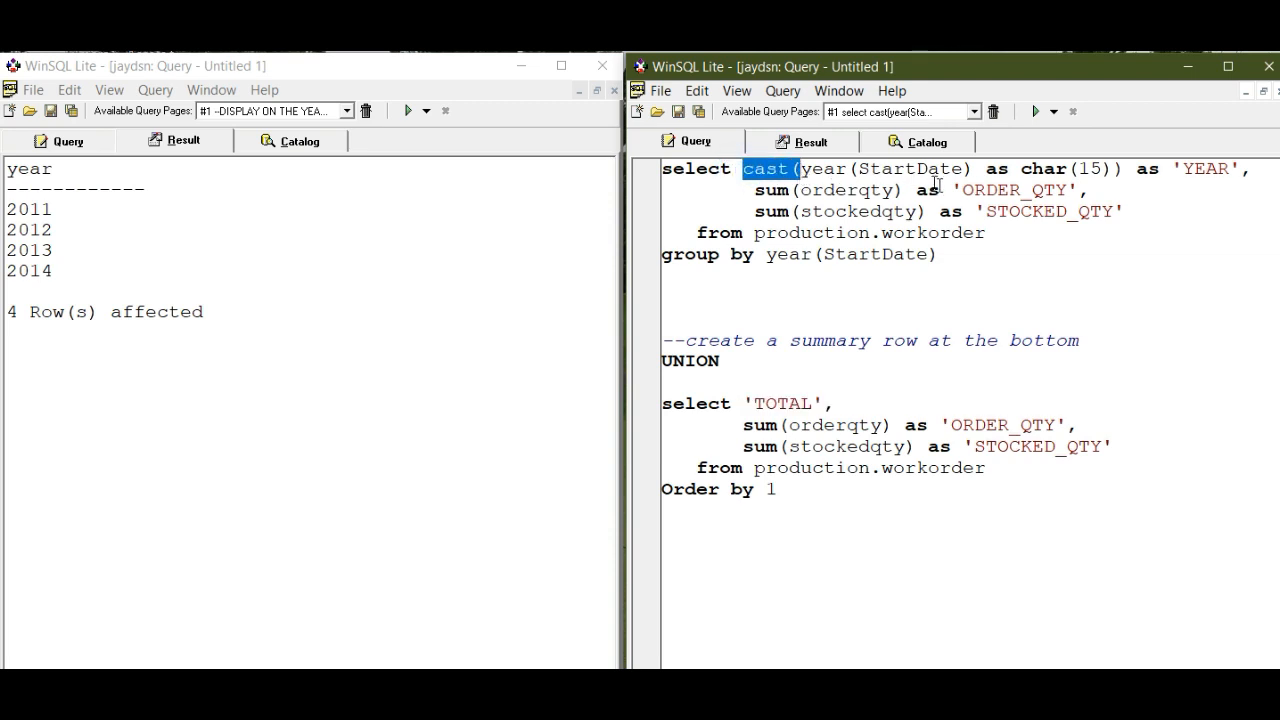
click(848, 168)
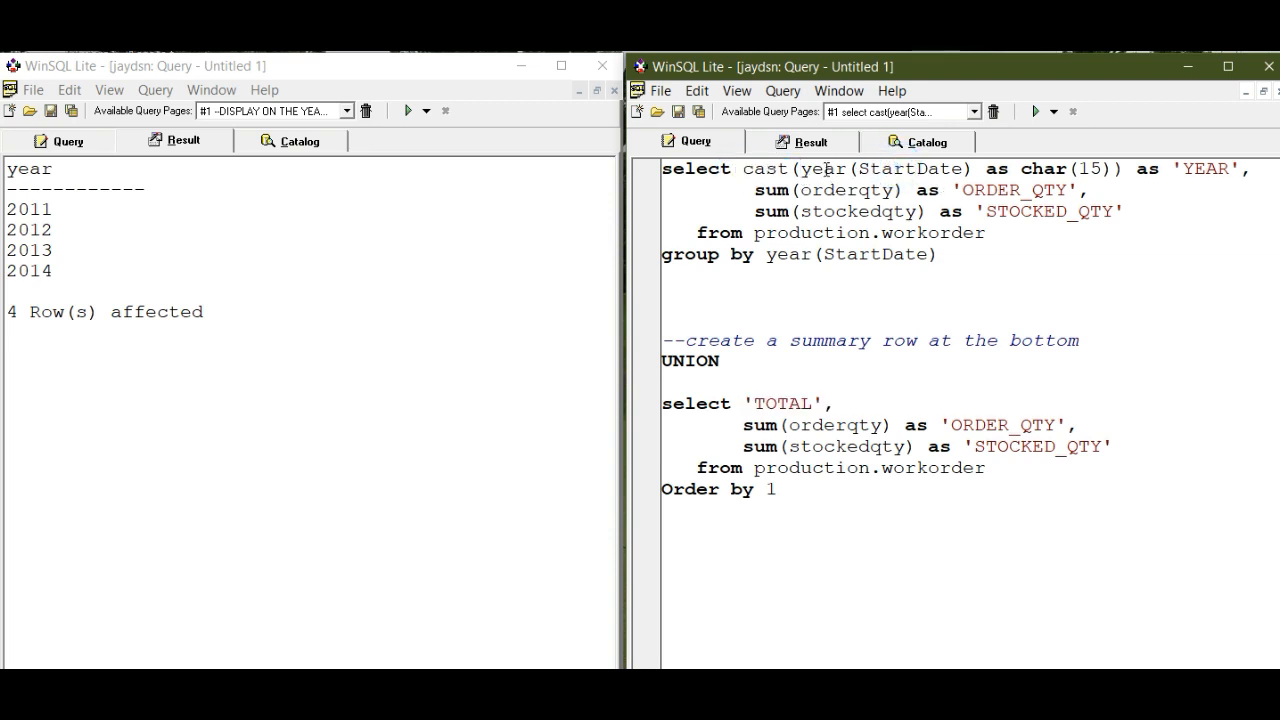
double_click(824, 168)
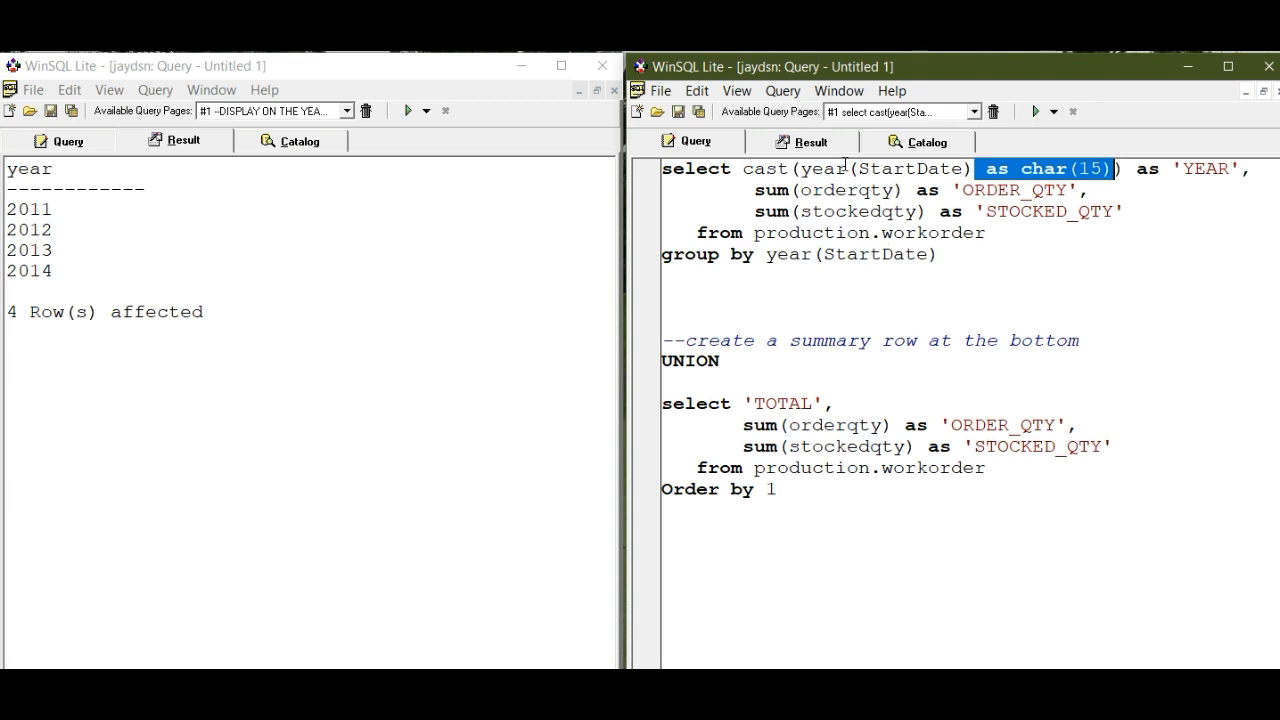
mouse_move(833, 182)
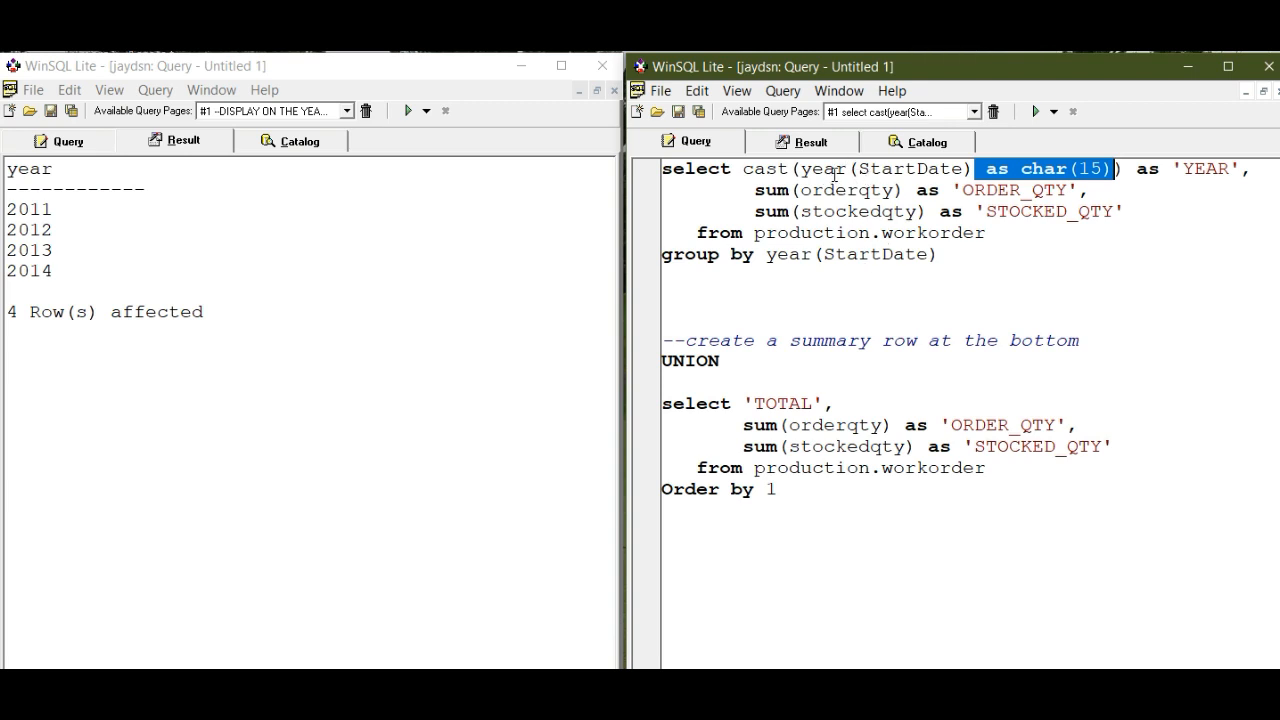
mouse_move(818, 177)
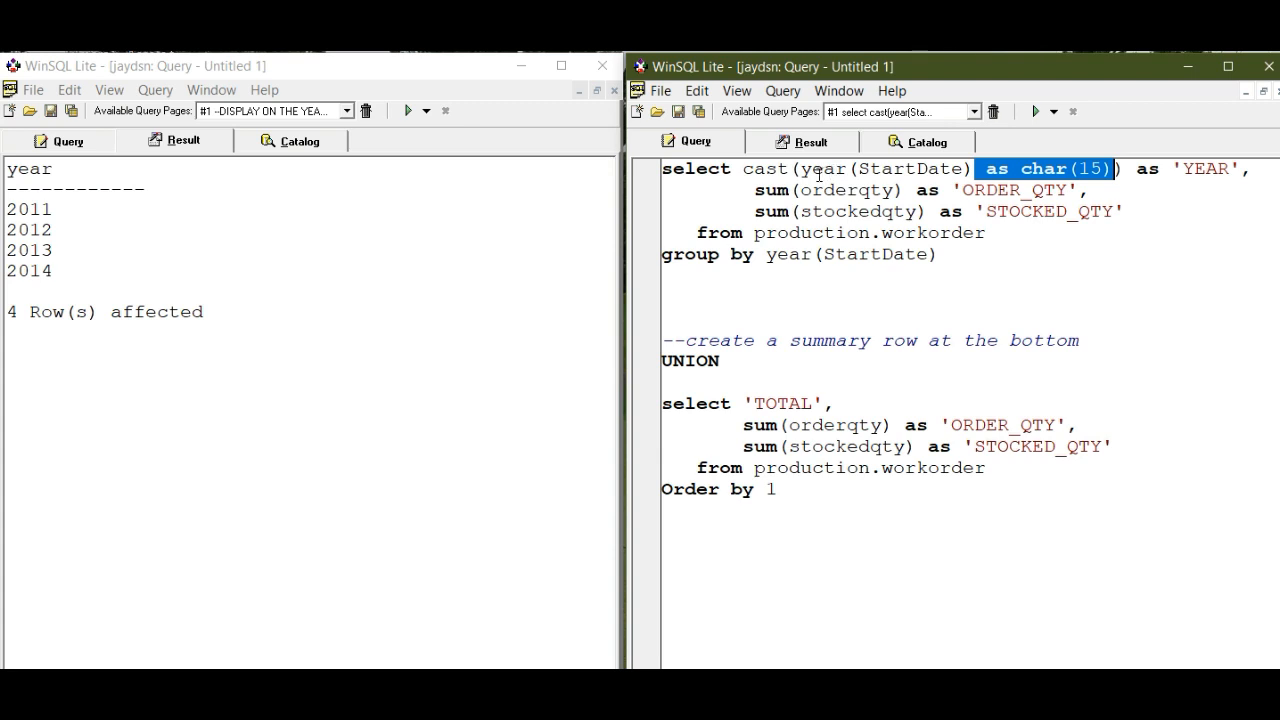
mouse_move(798, 404)
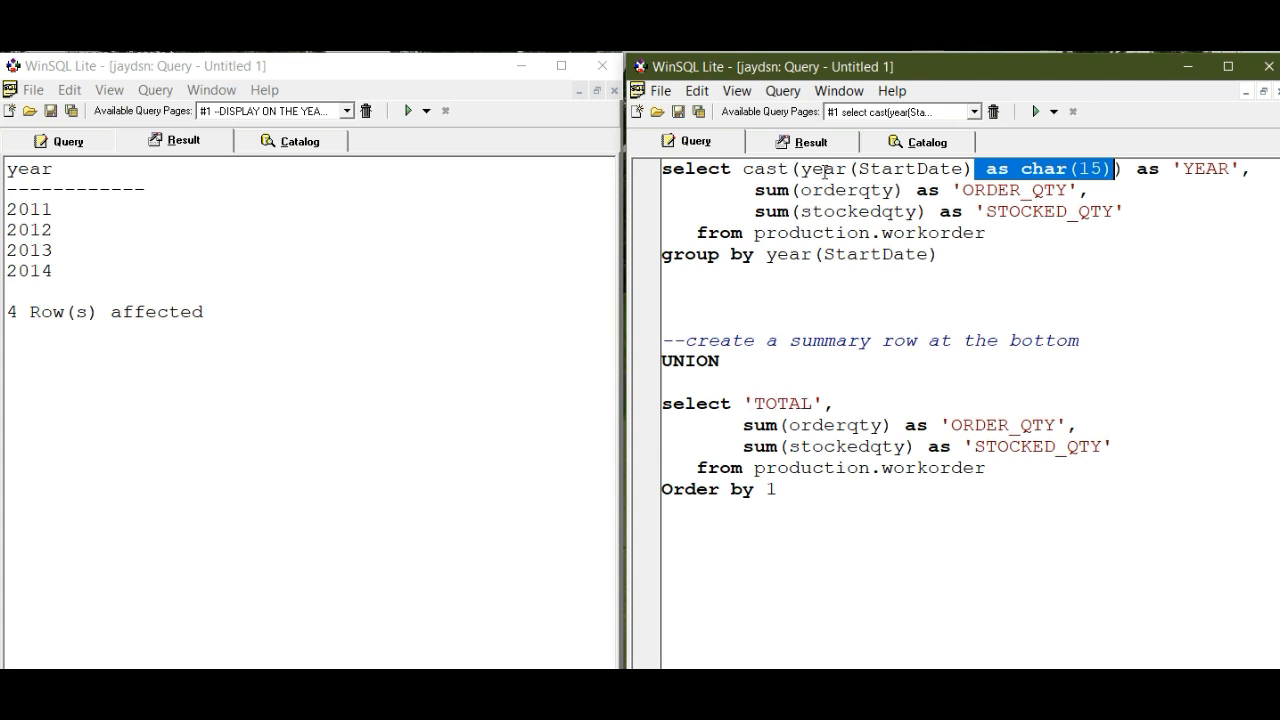
mouse_move(787, 403)
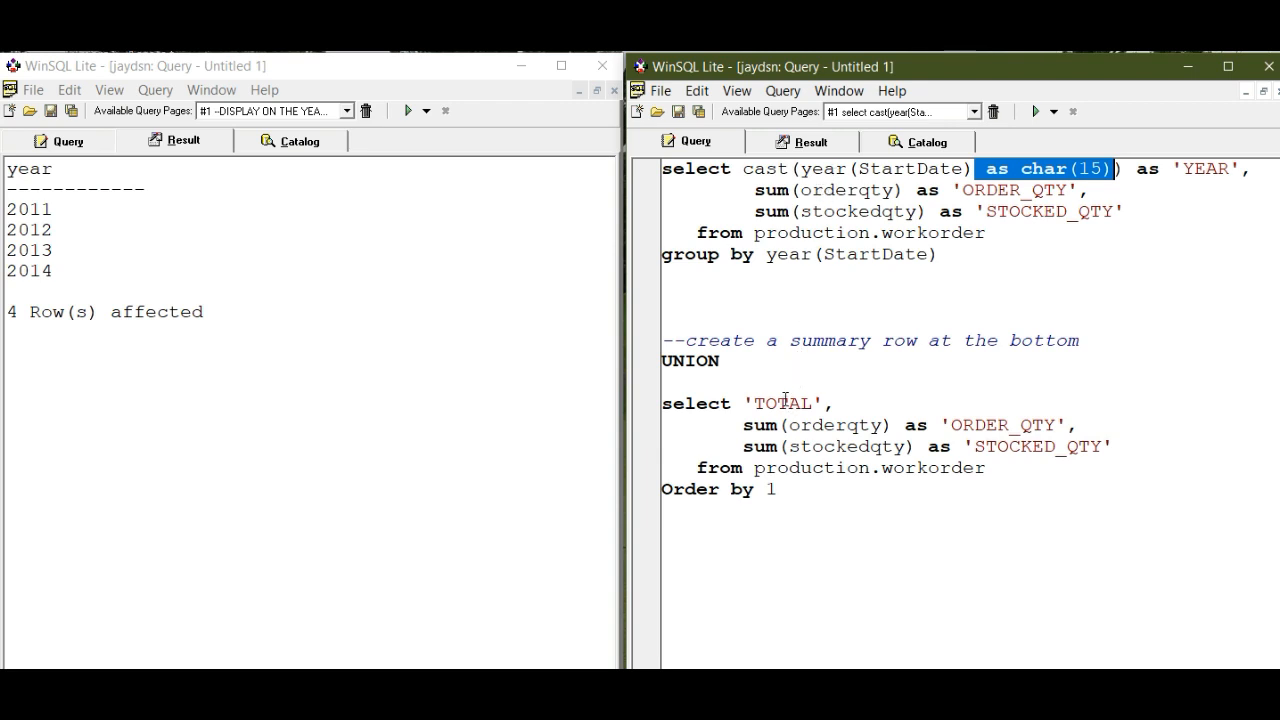
mouse_move(804, 232)
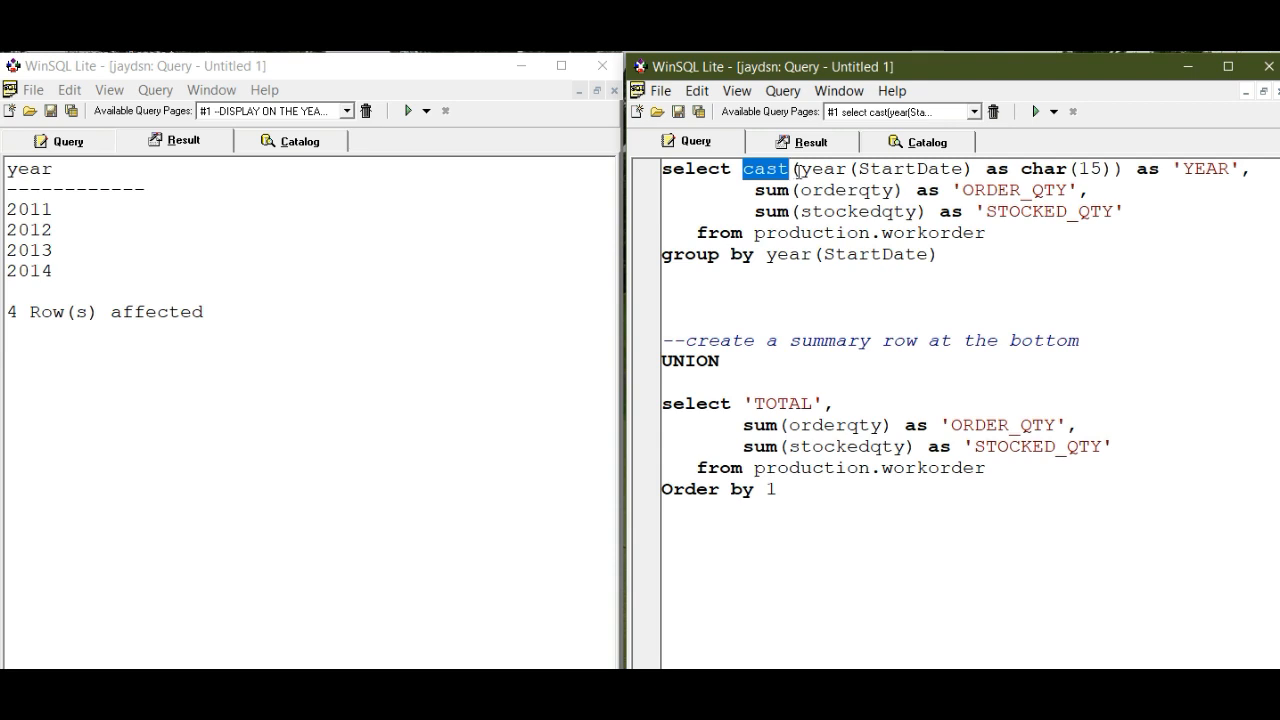
double_click(780, 403)
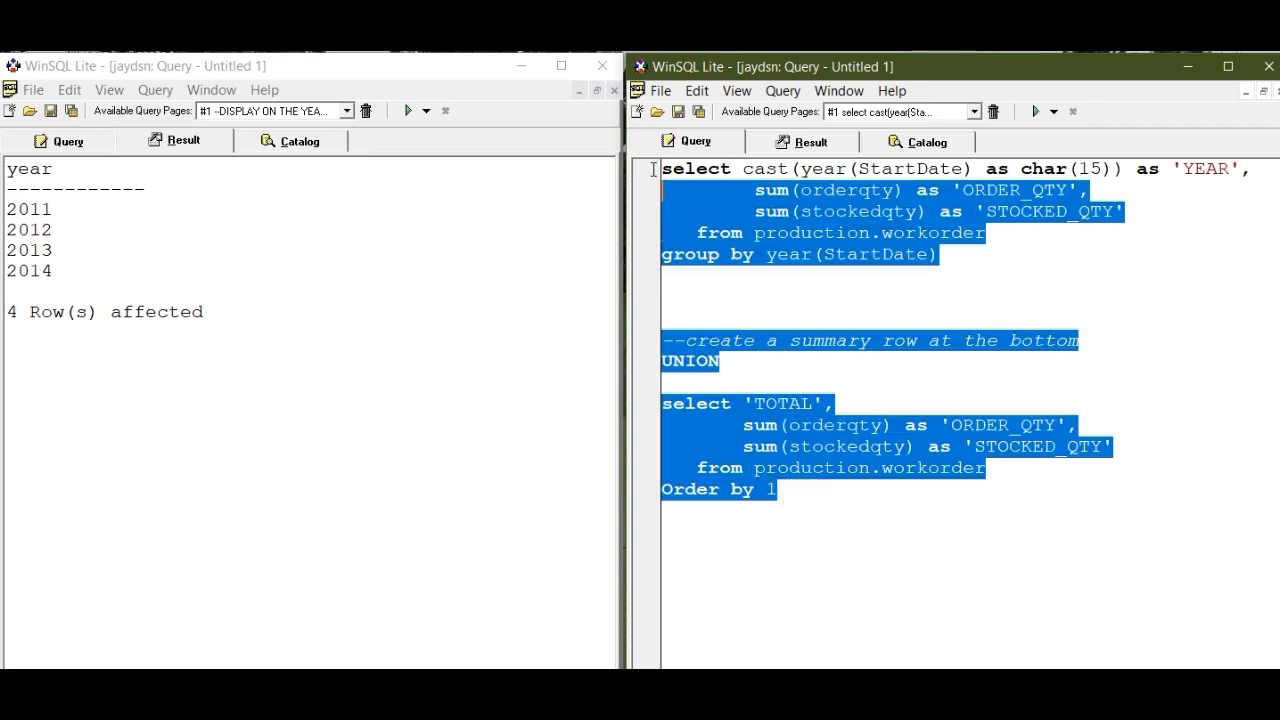
Step: Rerun the UNION, then the yearly part alone, then the TOTAL part alone
click(1035, 111)
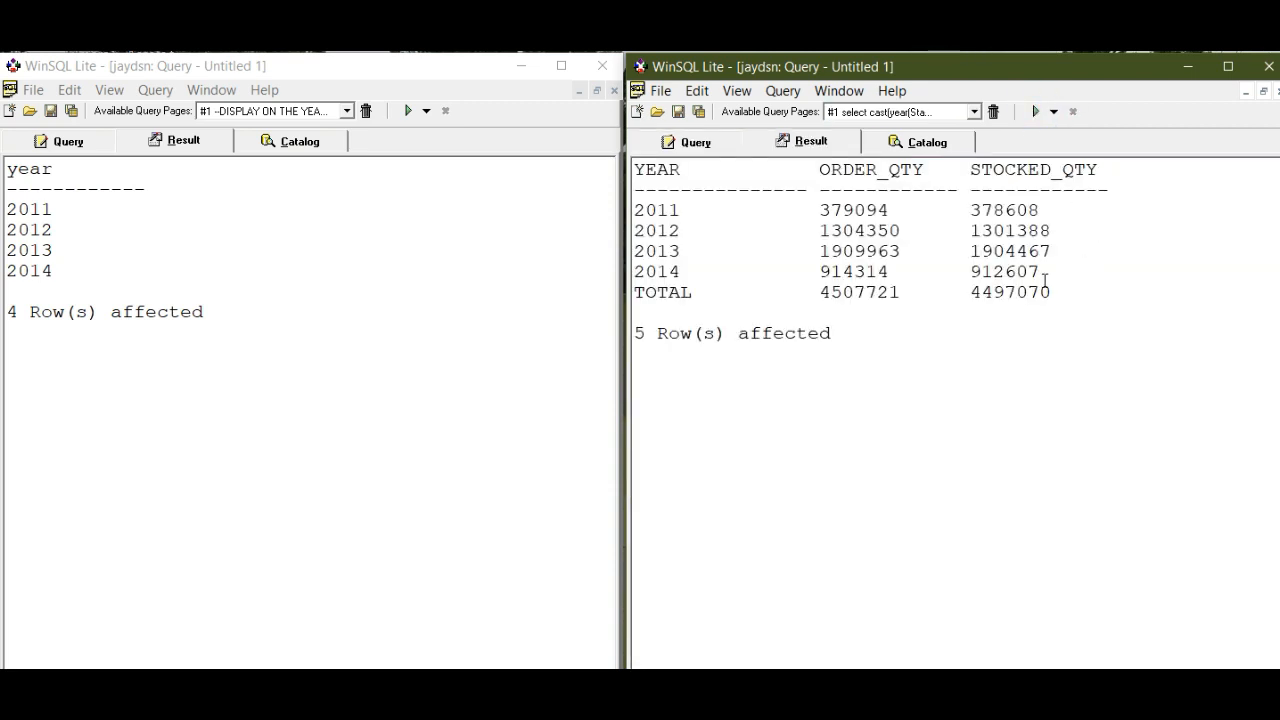
drag(640, 169, 1040, 280)
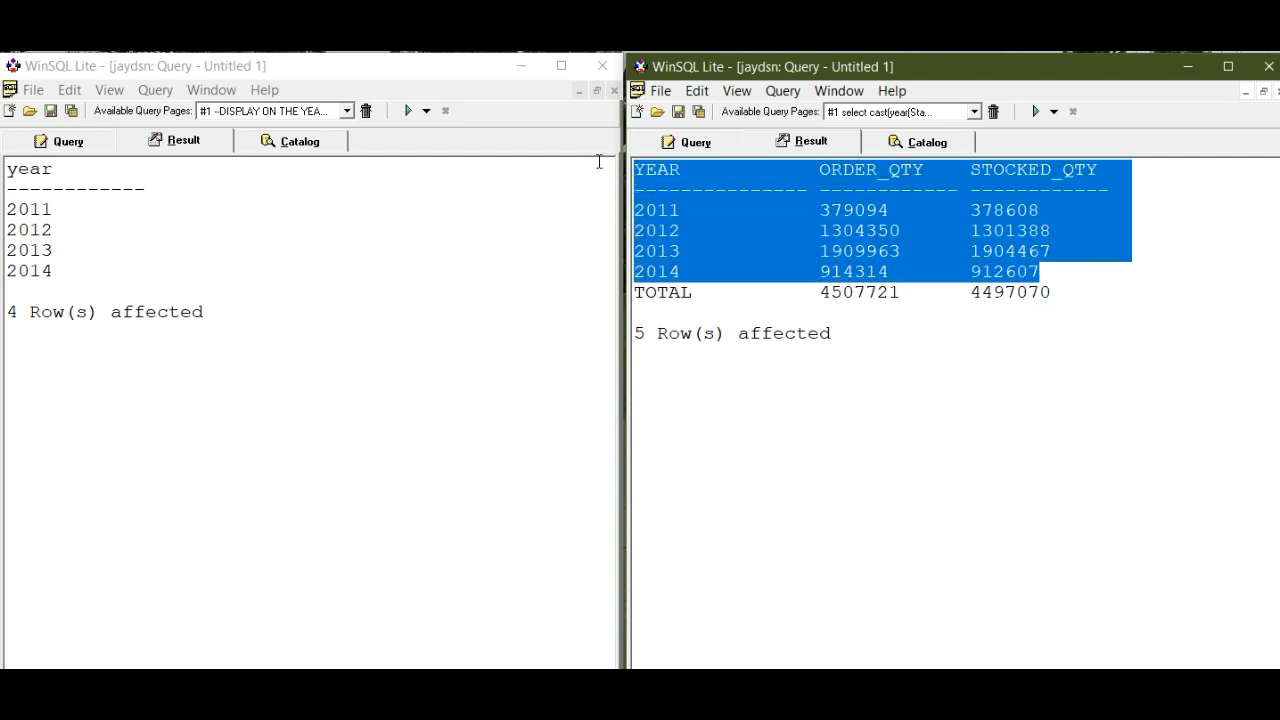
click(686, 141)
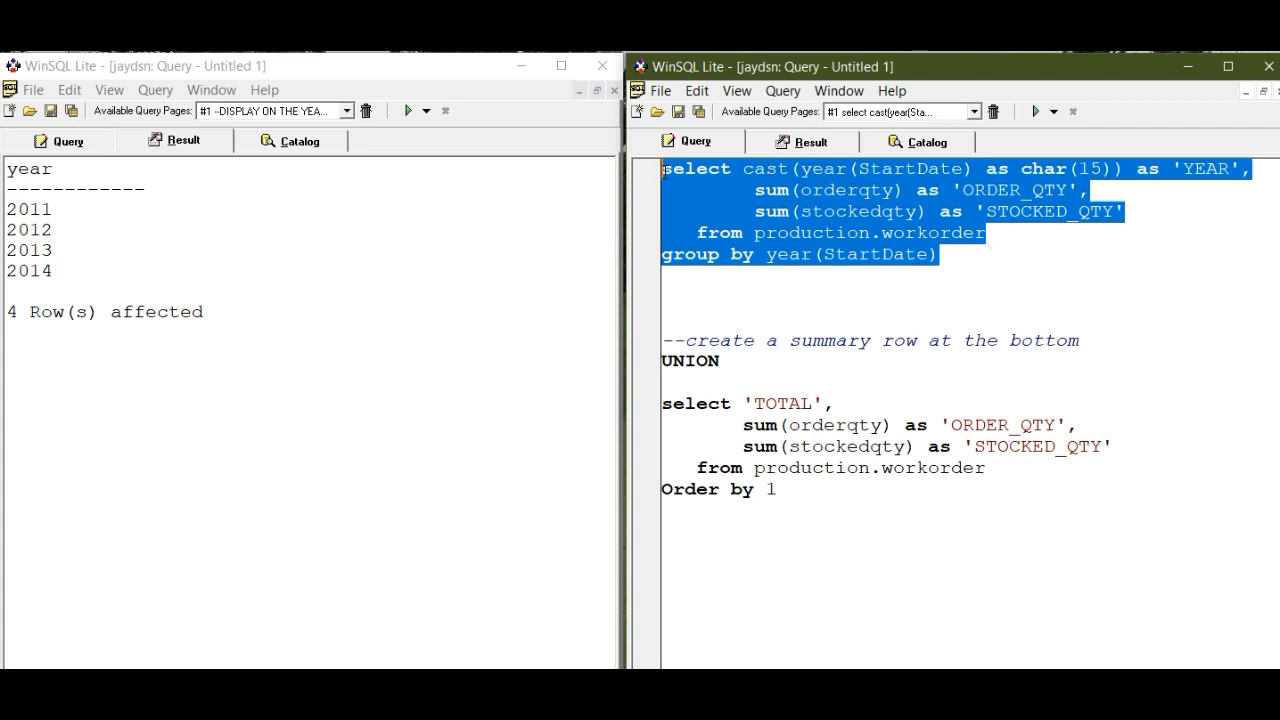
click(1035, 111)
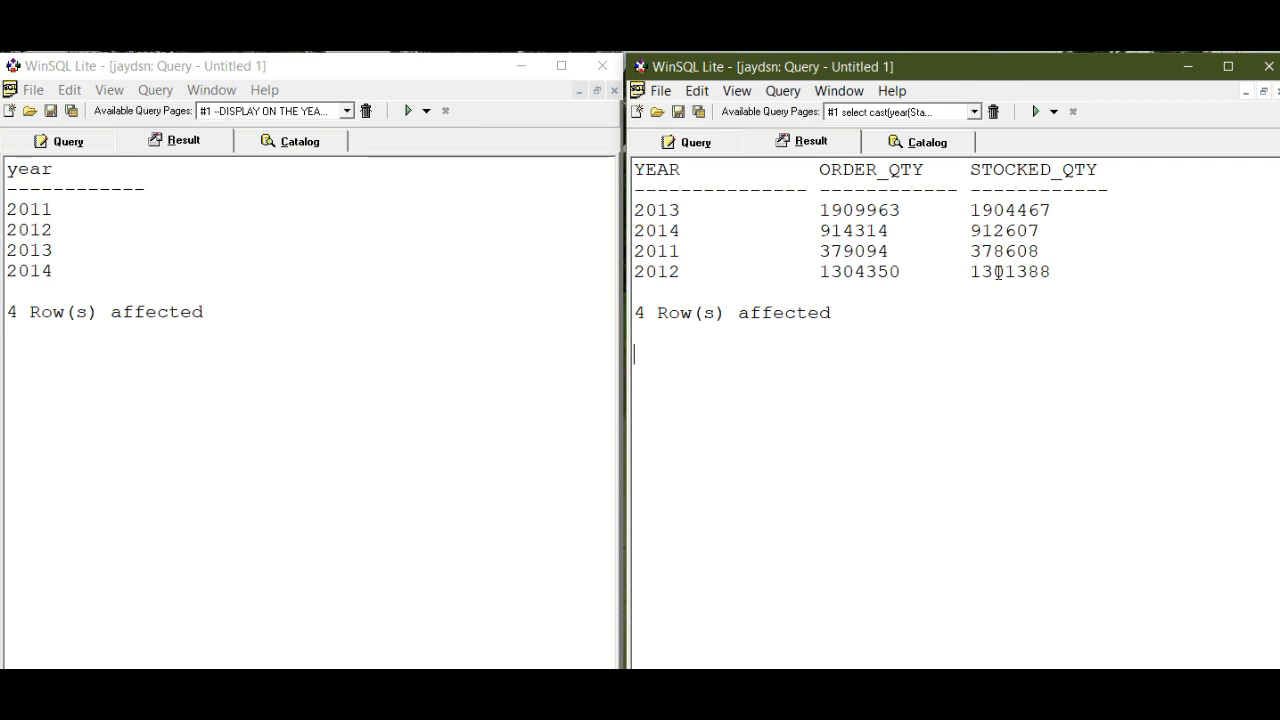
click(694, 141)
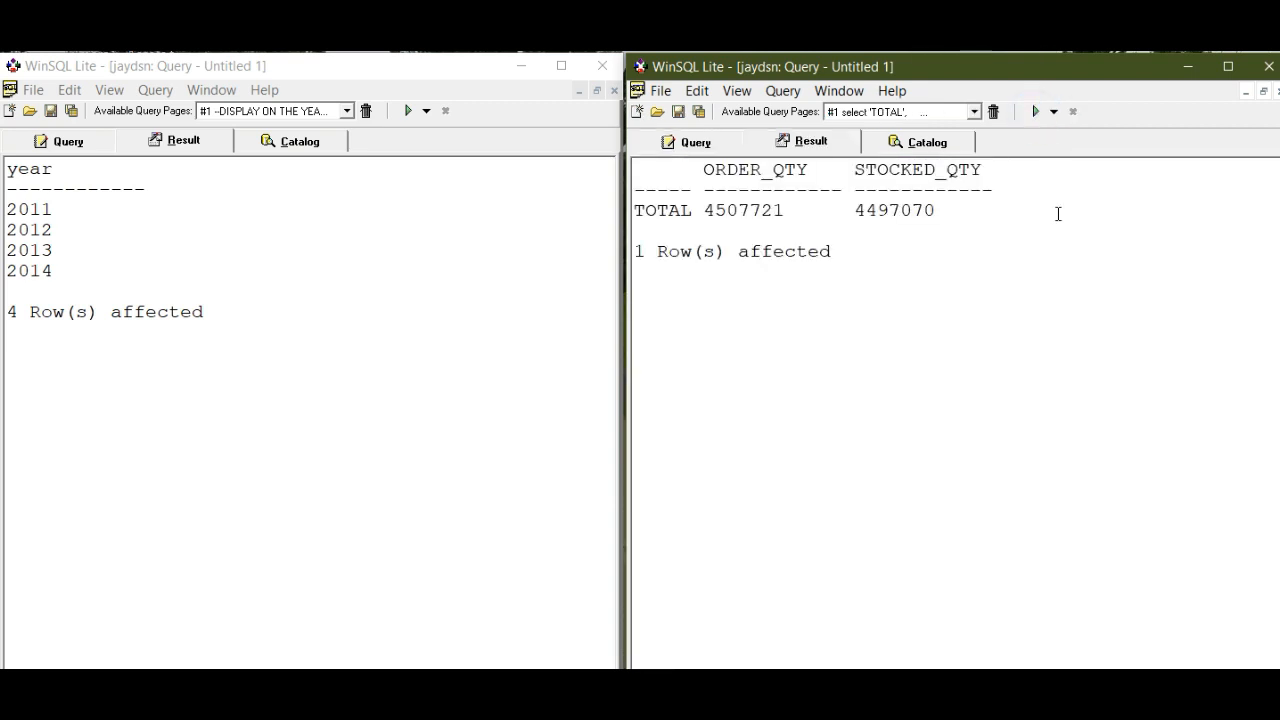
Step: Rerun the whole UNION query, showing 2011–2014 sums and the TOTAL row
click(695, 141)
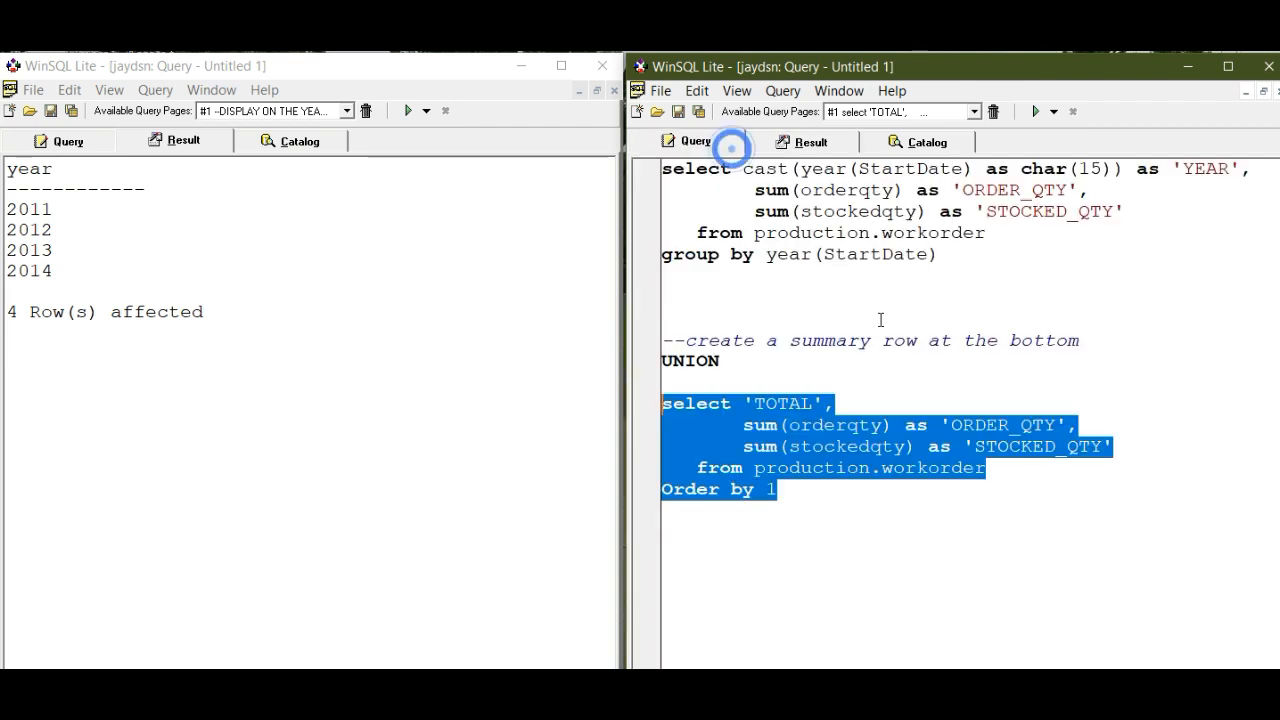
click(1035, 111)
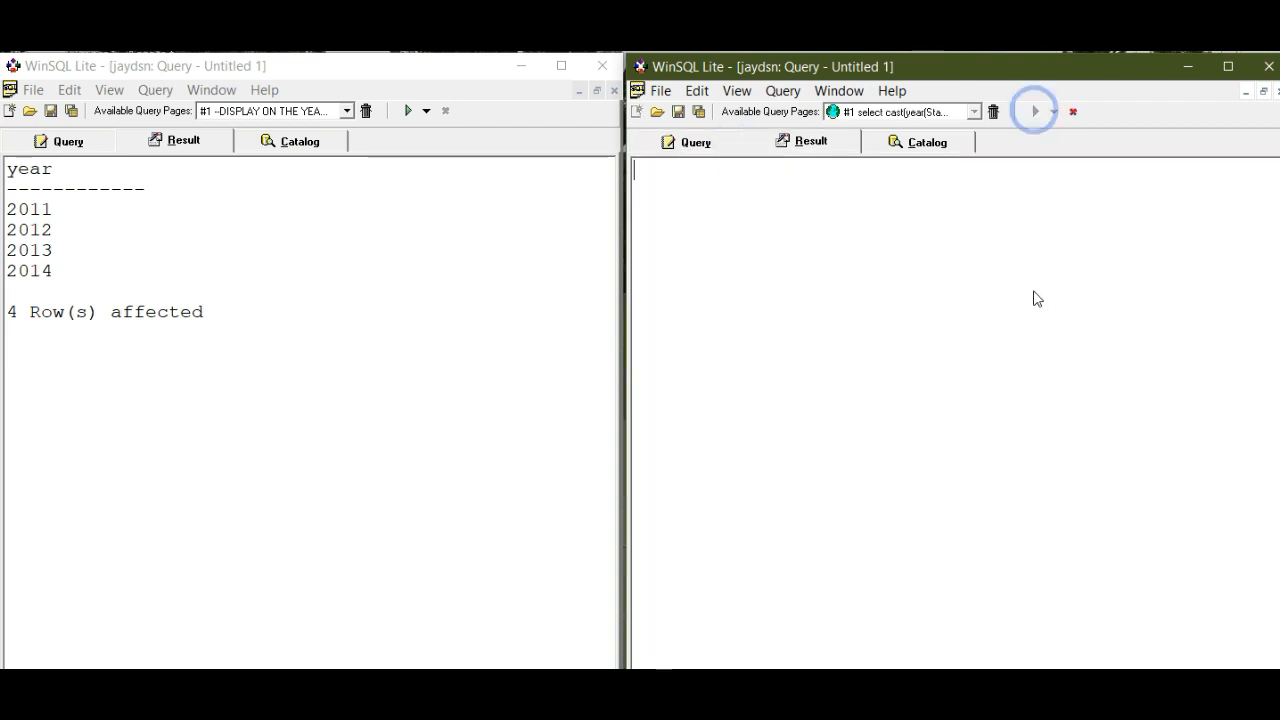
click(1035, 111)
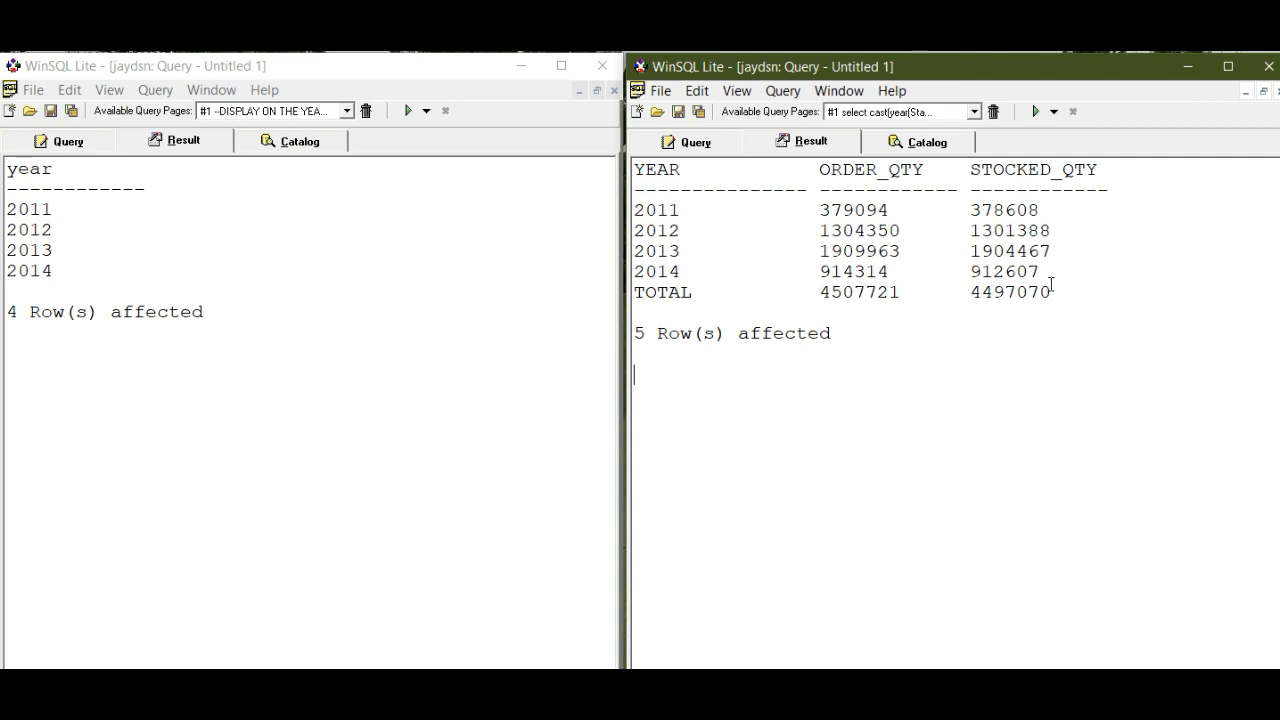
mouse_move(881, 470)
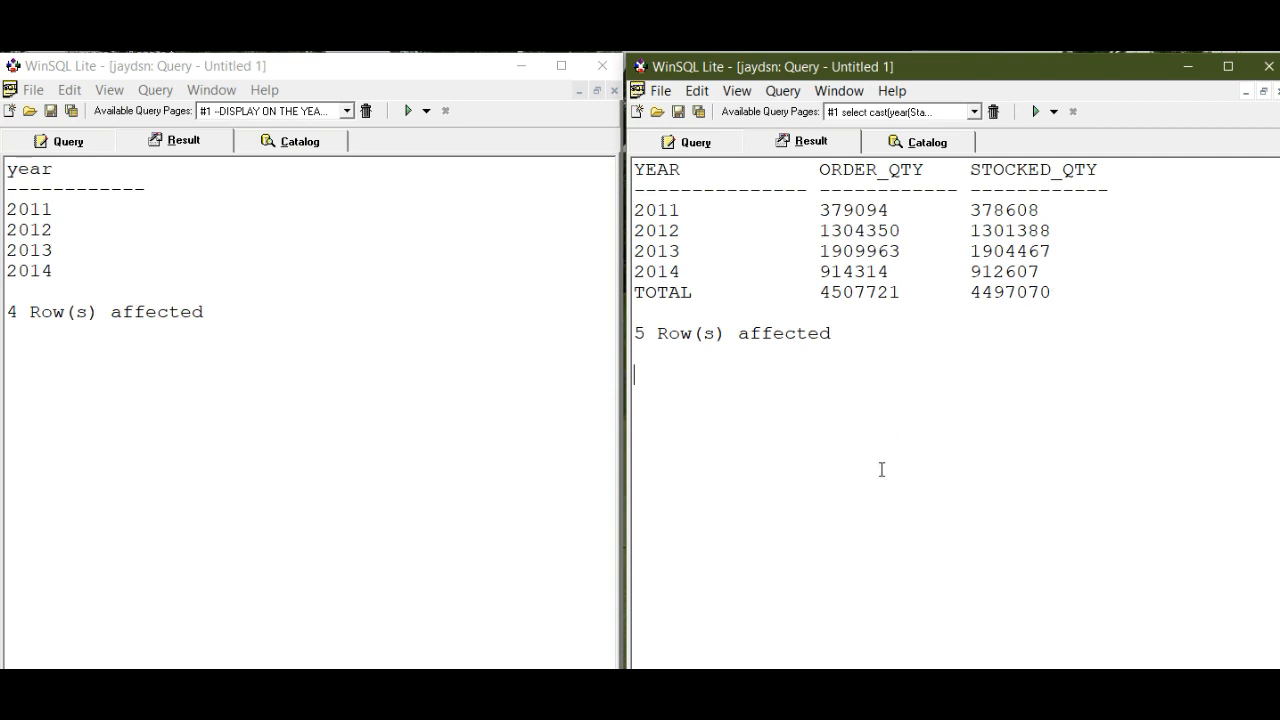